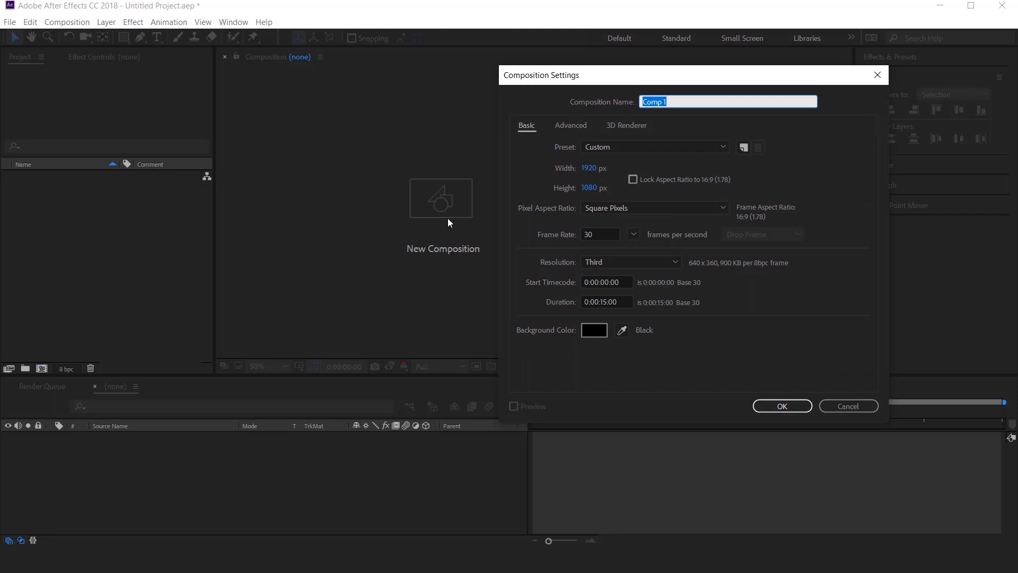
# Step: Create compositions 'main comp' at 1920×1080 and 'text 1' at 1500×100
pyautogui.write('main copm')
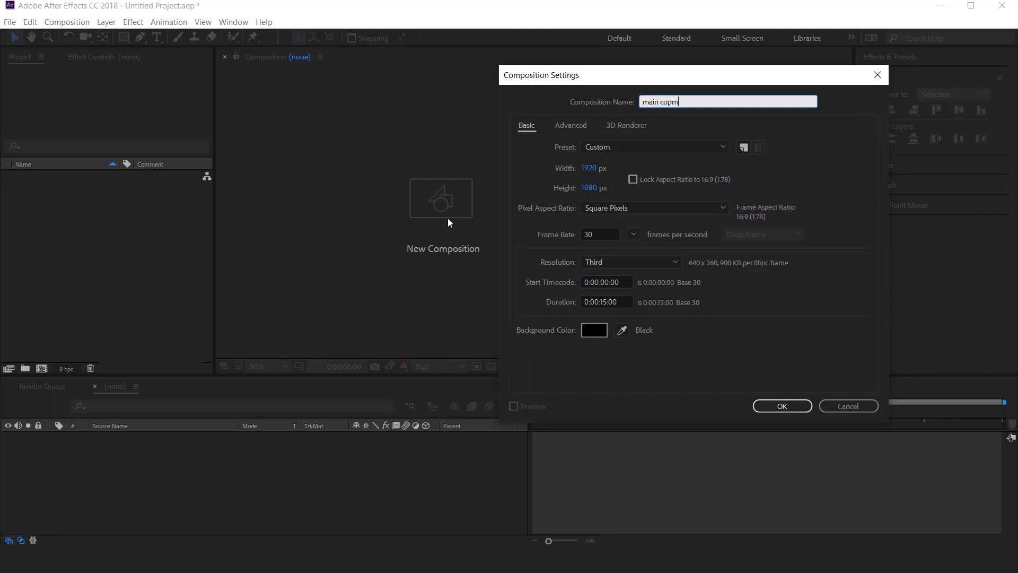
pyautogui.press('Backspace')
pyautogui.write('m')
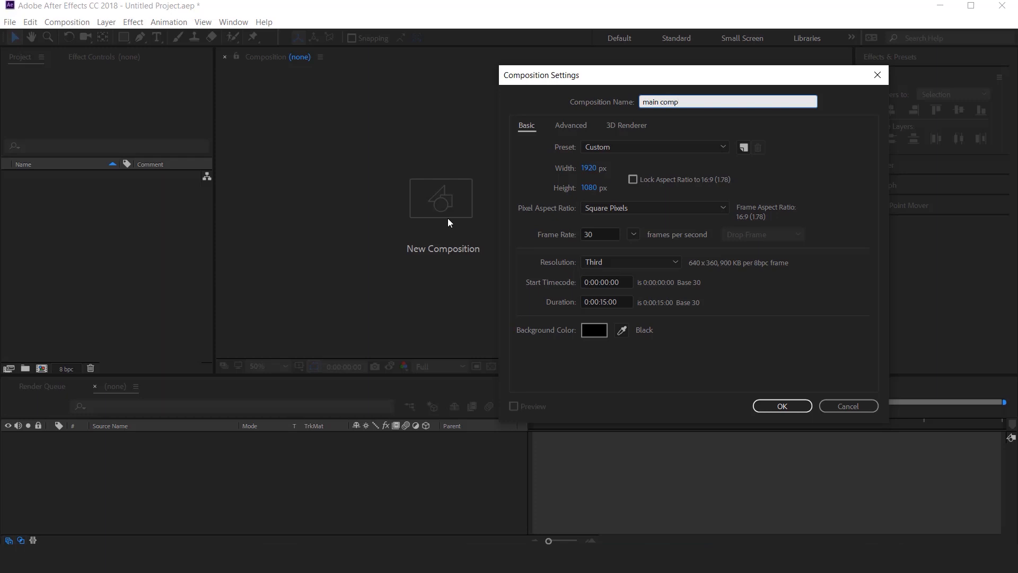
pyautogui.click(781, 406)
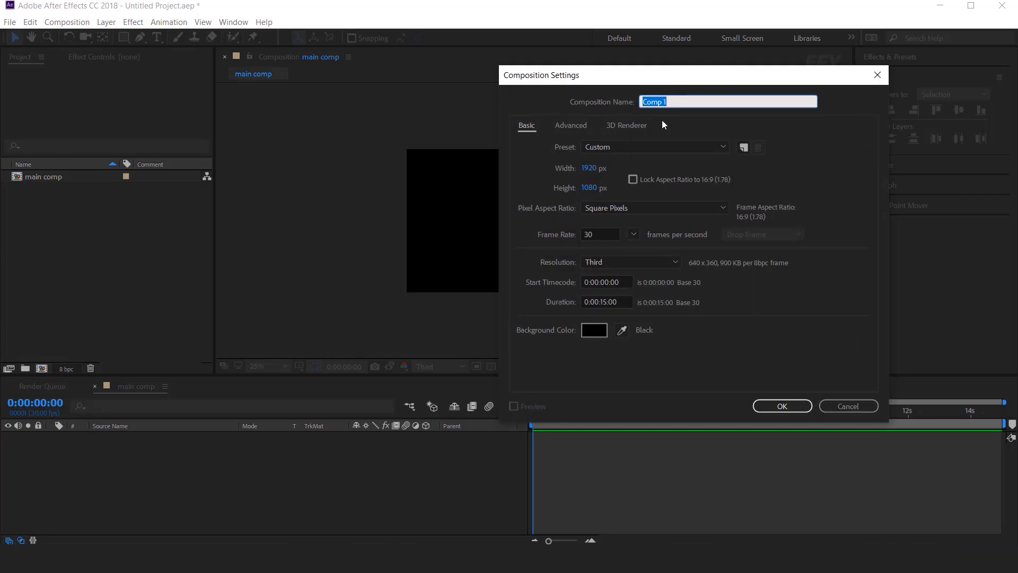
pyautogui.write('text 1')
pyautogui.click(600, 187)
pyautogui.write('4')
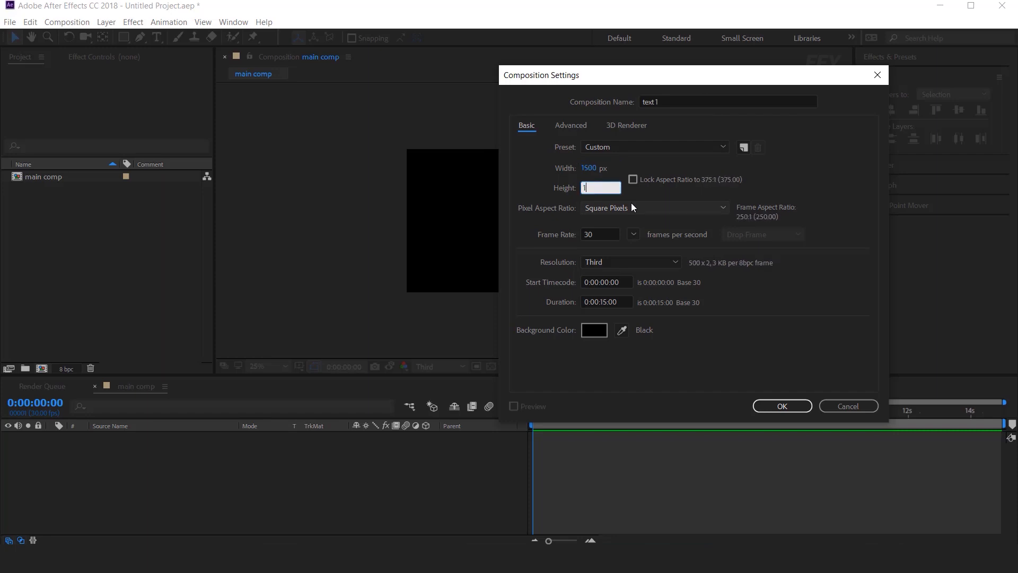
pyautogui.click(781, 405)
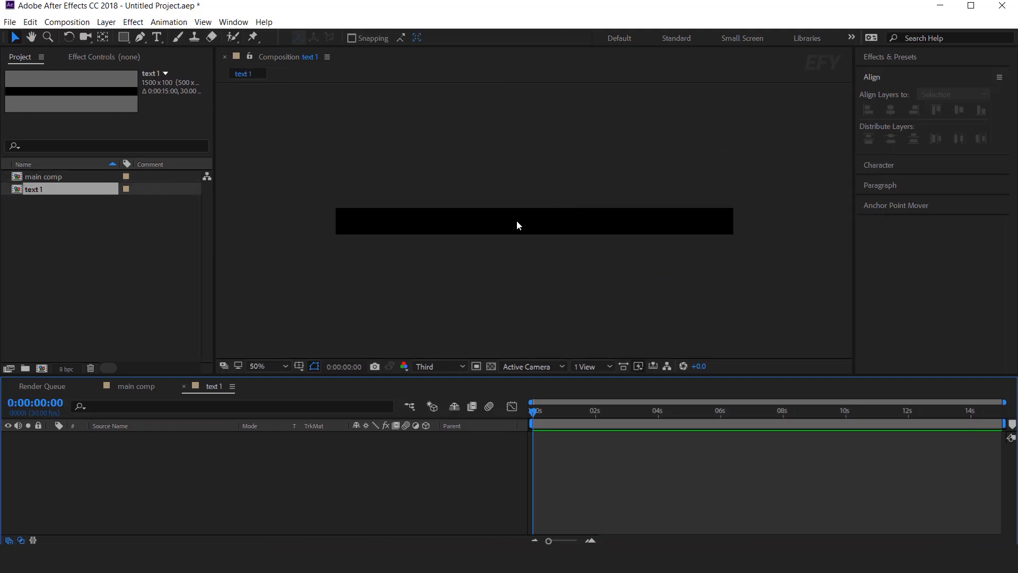
# Step: Add a text layer reading 'TYPE WHATEVER YOU LIKE HERE' inside the text 1 strip
pyautogui.click(156, 37)
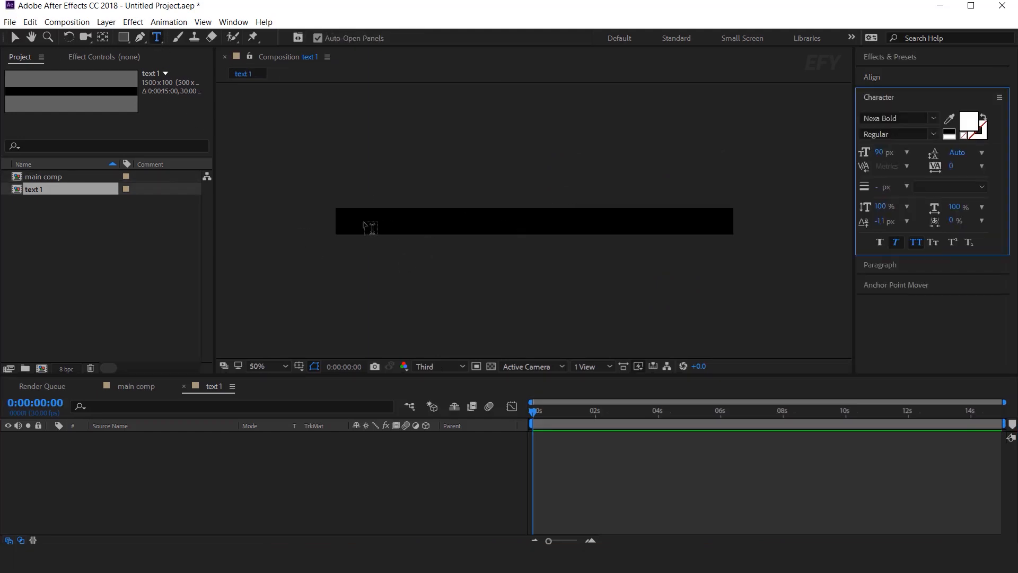
pyautogui.click(369, 221)
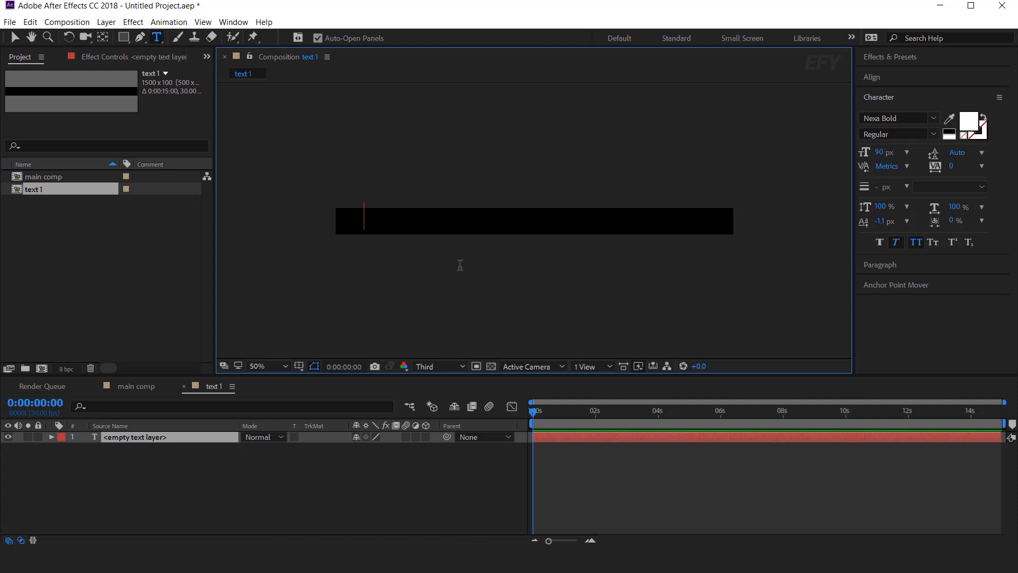
pyautogui.write('TYPE WHATEVER YOU LIKE HERE')
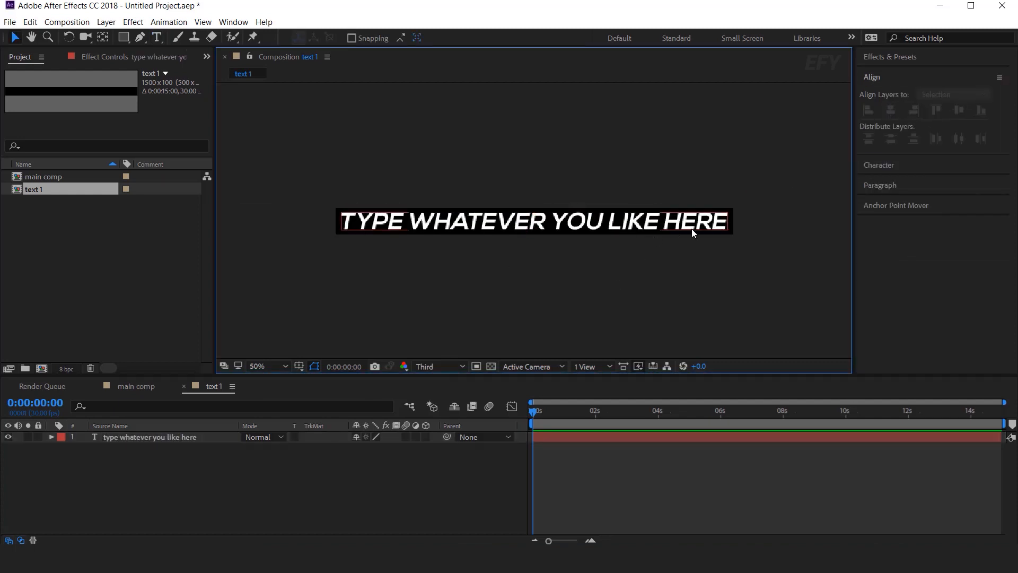
pyautogui.click(347, 476)
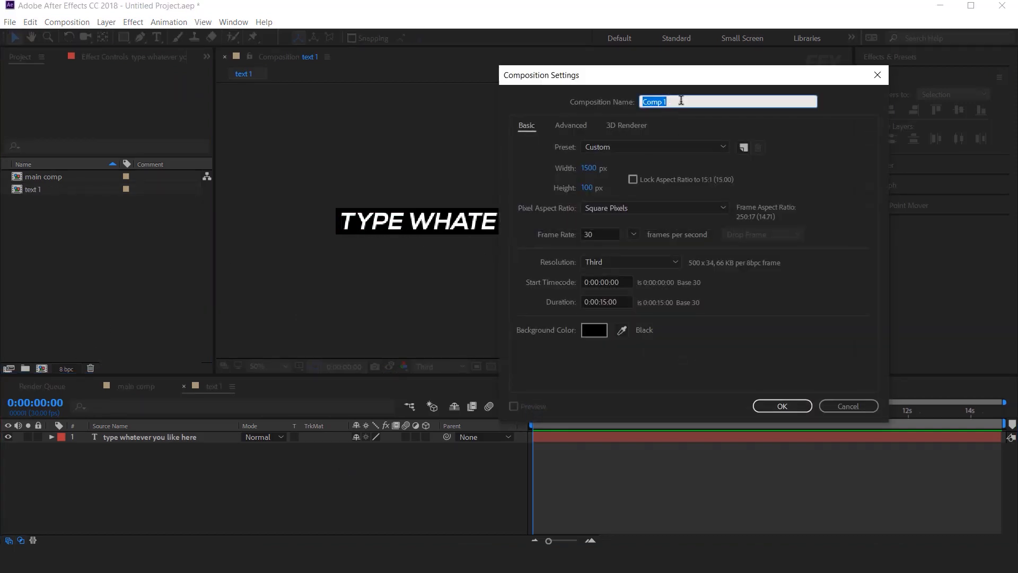
# Step: Create a 1500-wide composition named 'pre comp1' to hold the text 1 strip
pyautogui.write('pre com')
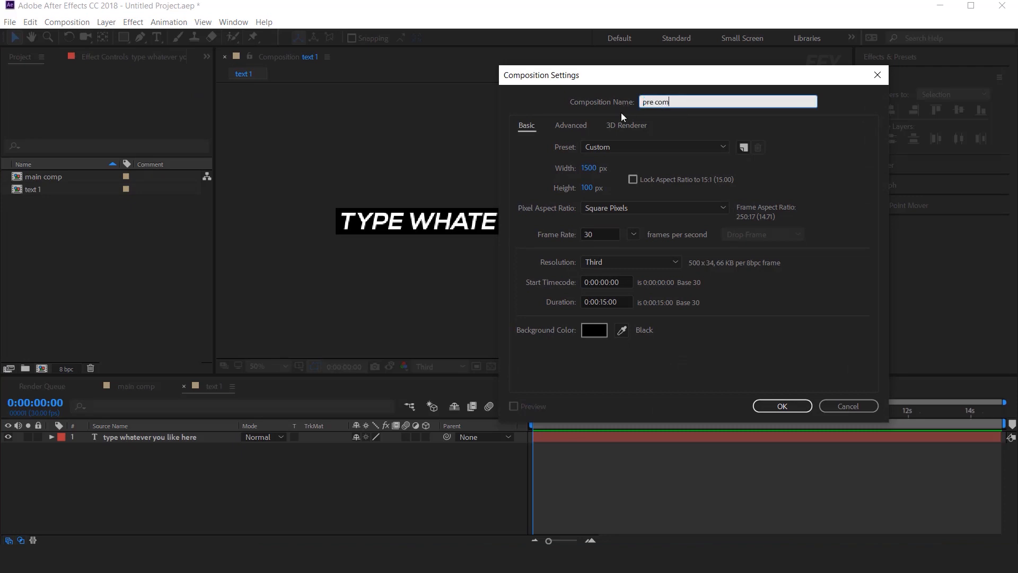
pyautogui.write('l')
pyautogui.click(600, 187)
pyautogui.write('2')
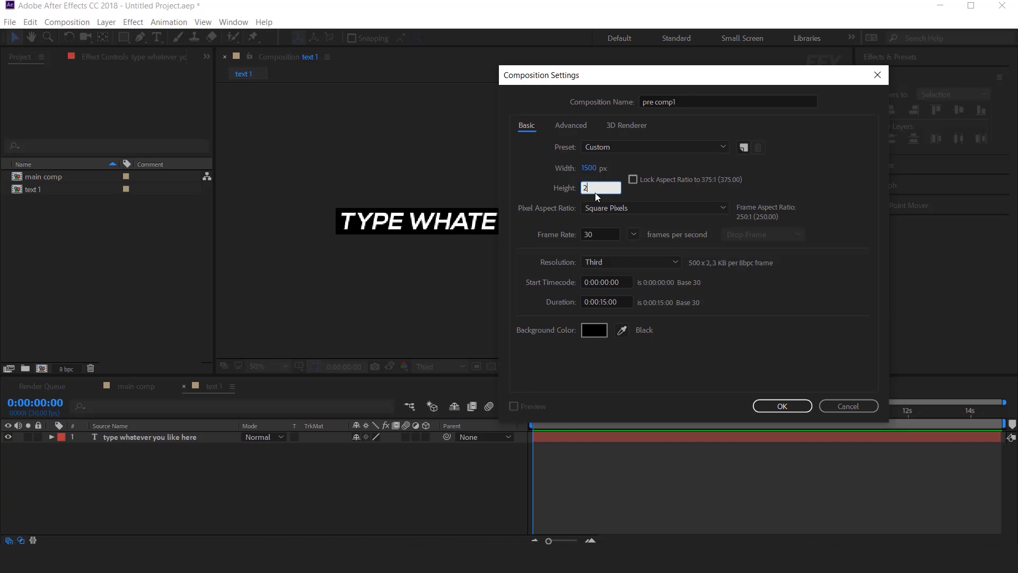
pyautogui.click(781, 406)
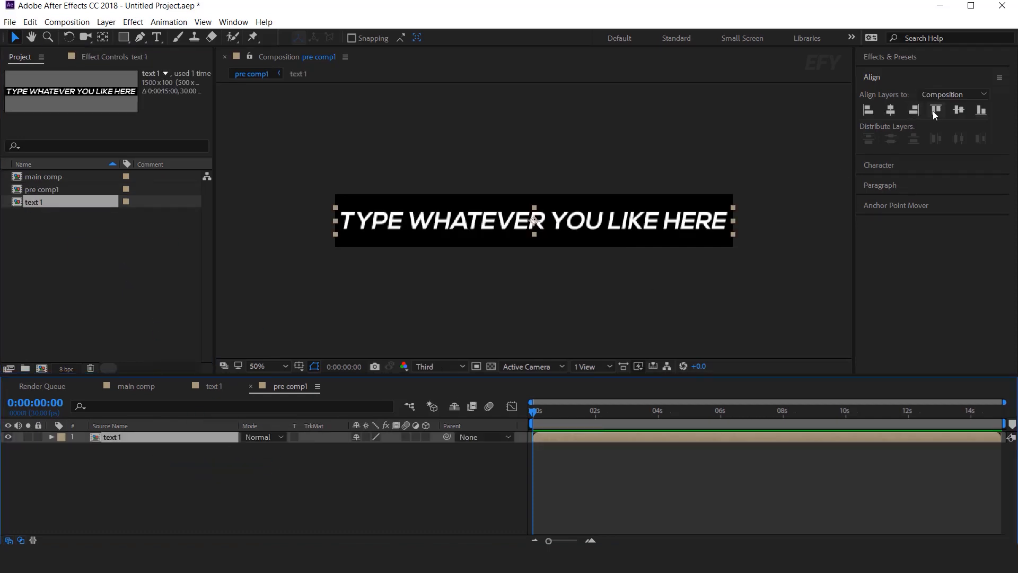
# Step: Align text to the top and add a white rectangle scaled 100,50 beneath text 1
pyautogui.click(935, 110)
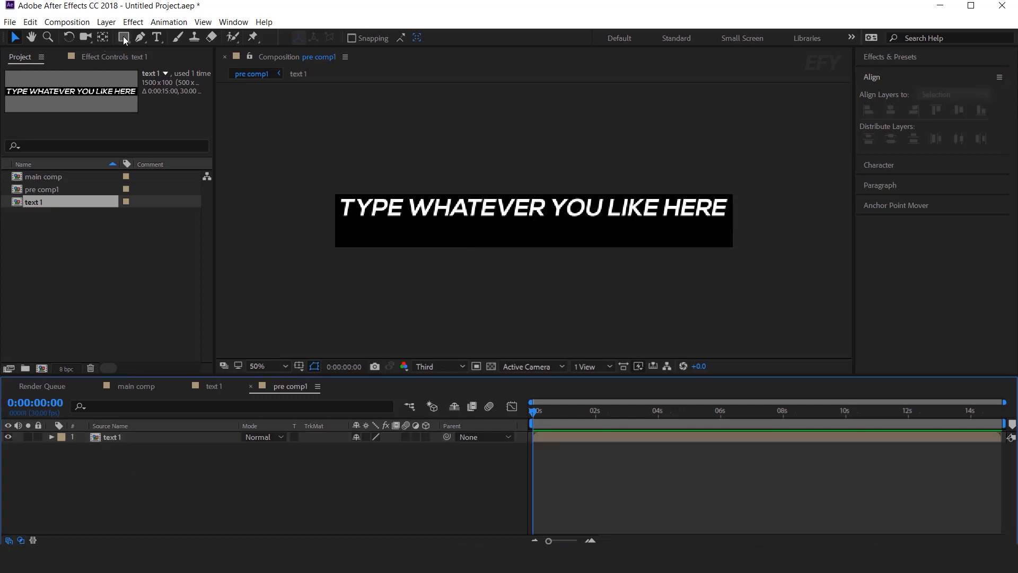
pyautogui.click(123, 37)
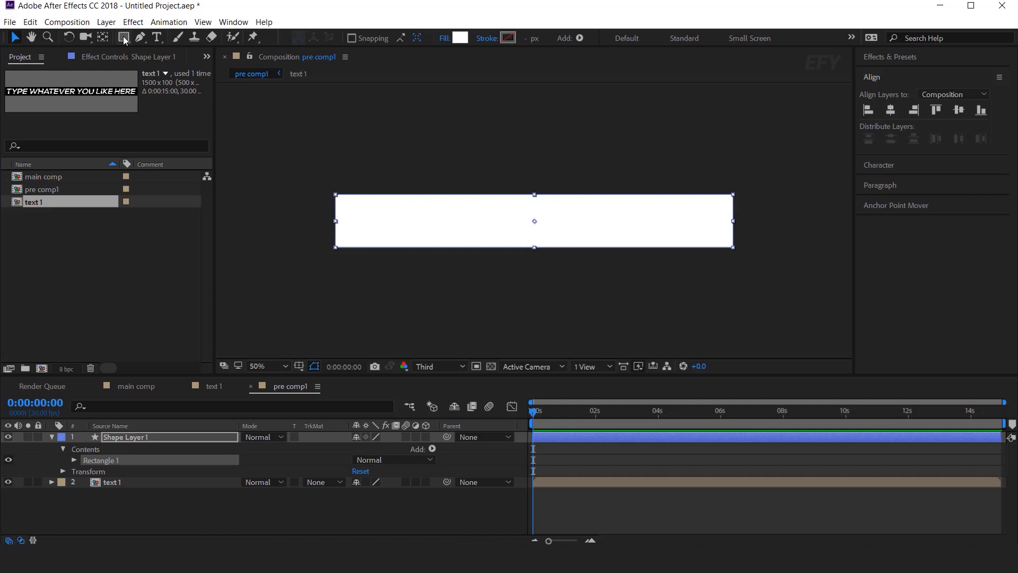
pyautogui.doubleClick(125, 436)
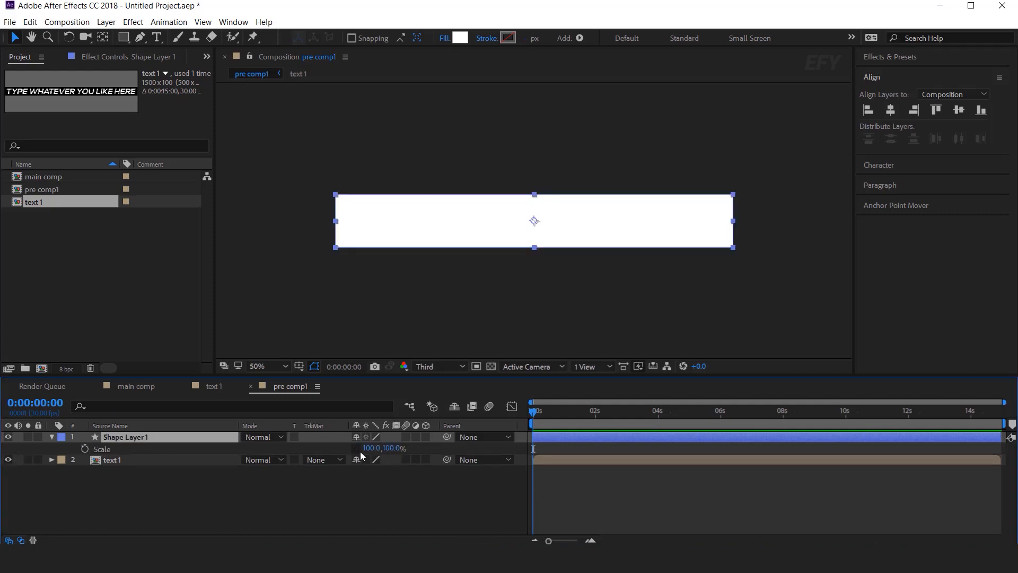
pyautogui.doubleClick(383, 448)
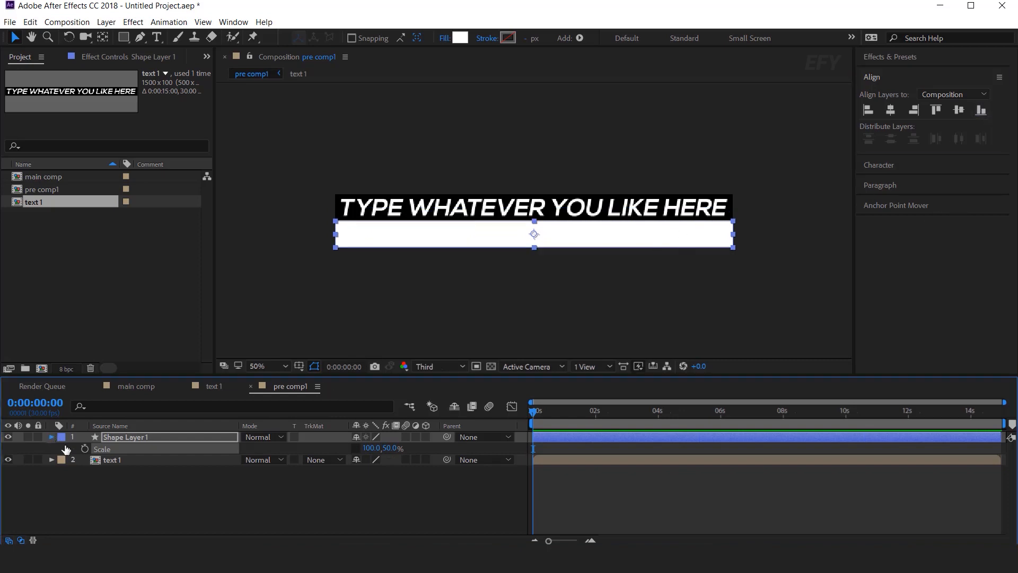
pyautogui.click(51, 437)
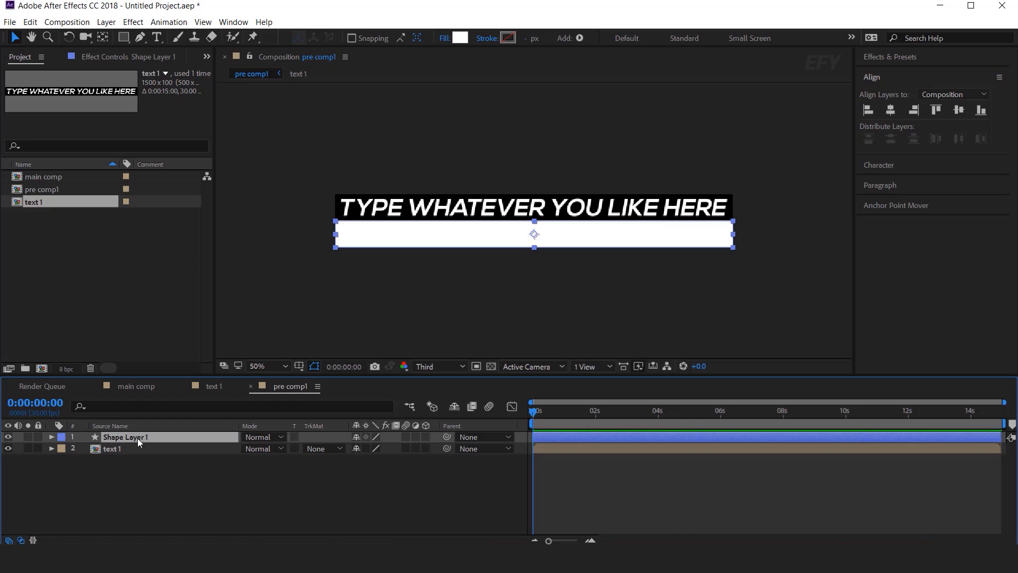
pyautogui.moveTo(124, 436); pyautogui.dragTo(123, 449)
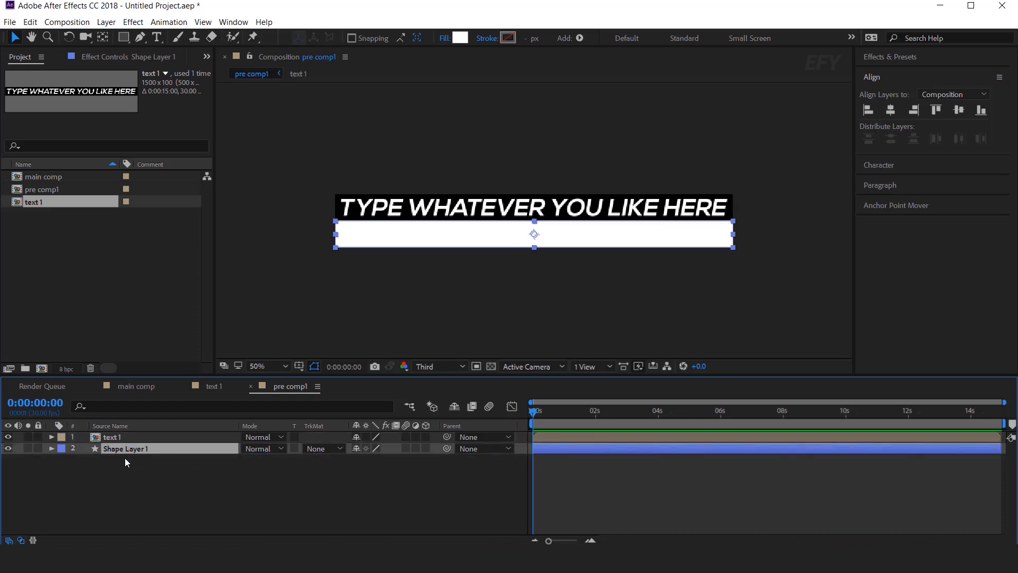
# Step: Duplicate text 1, align the copy to the bottom, and fill it black
pyautogui.click(112, 436)
pyautogui.write('fi')
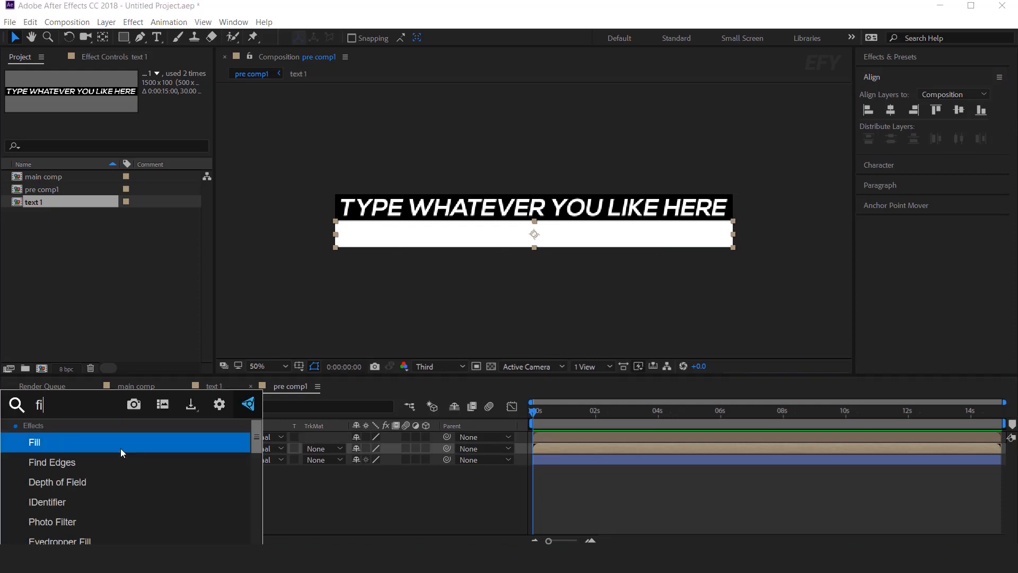
pyautogui.doubleClick(34, 442)
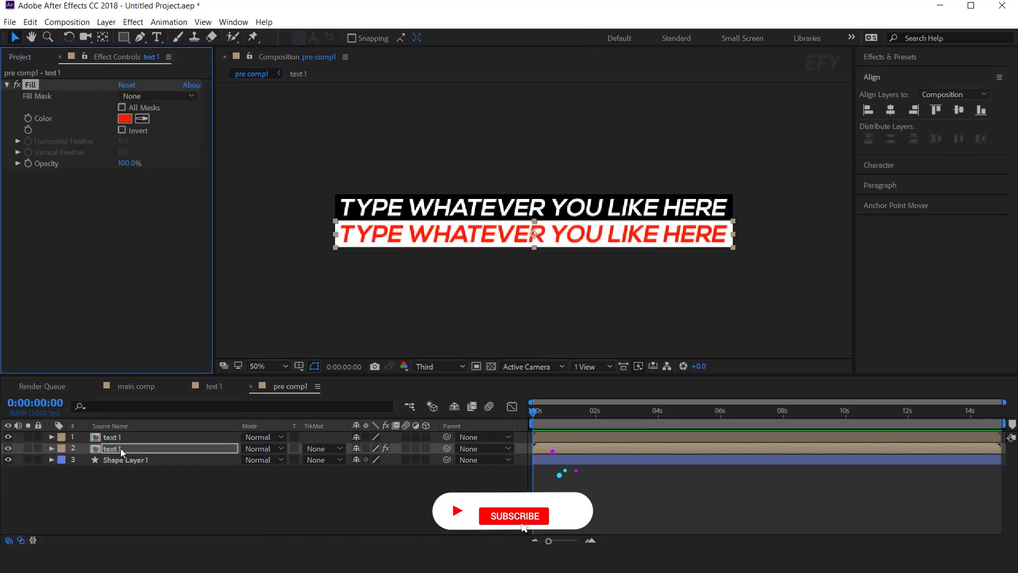
pyautogui.click(124, 118)
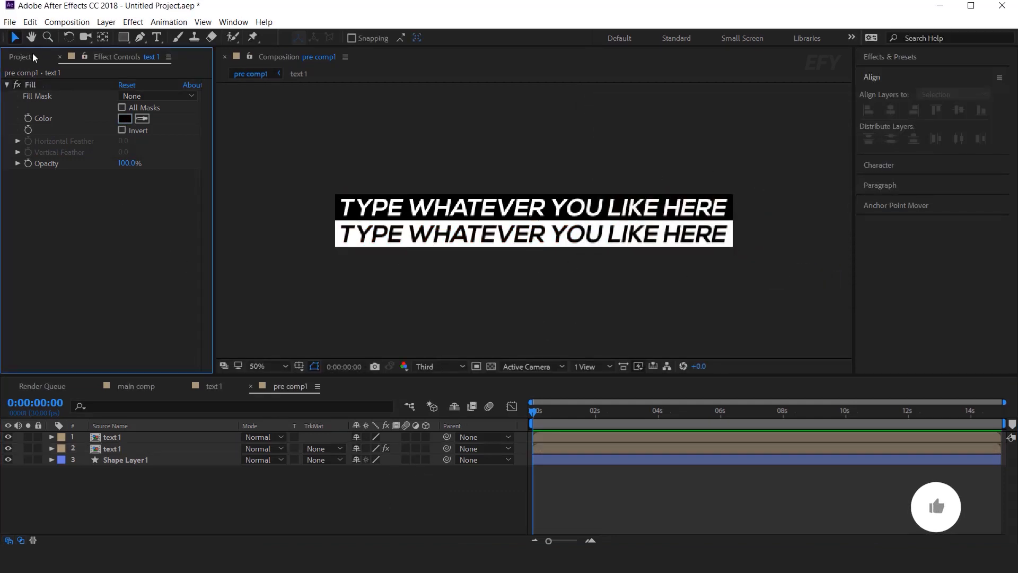
pyautogui.click(41, 369)
pyautogui.write('pre')
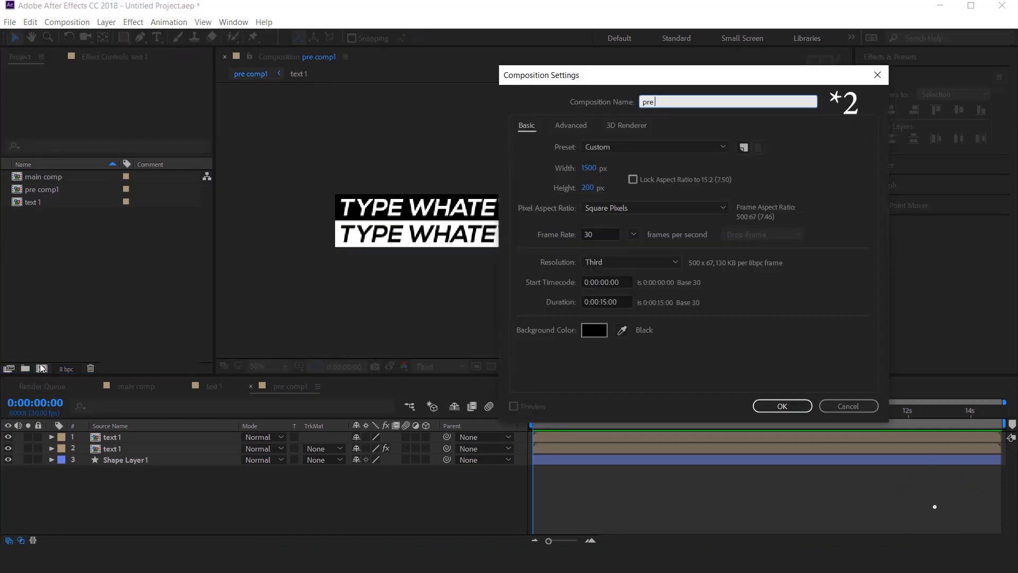
# Step: Make a 1500×2000 'pre comp 2' composition containing pre comp1
pyautogui.click(599, 188)
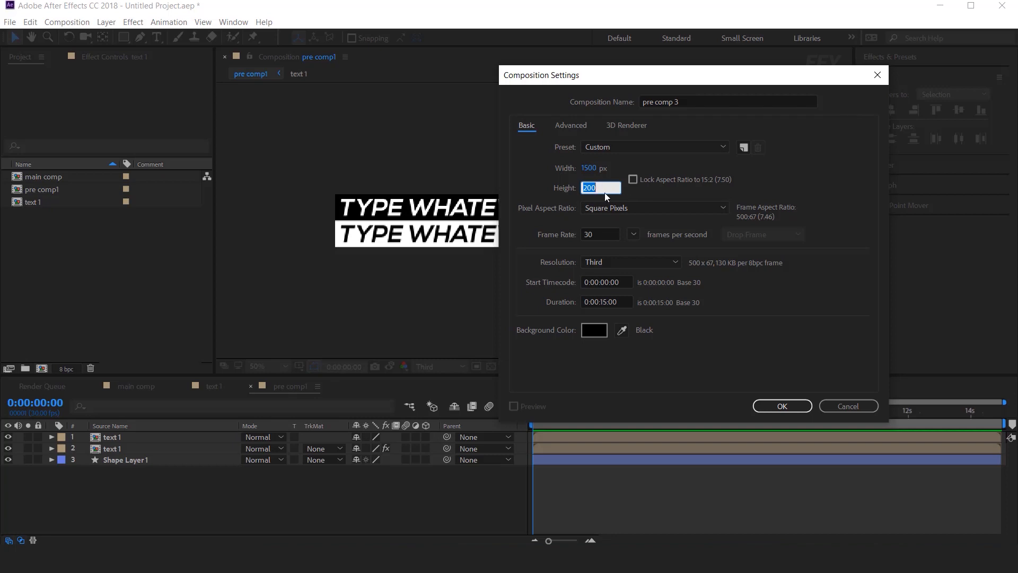
pyautogui.click(782, 406)
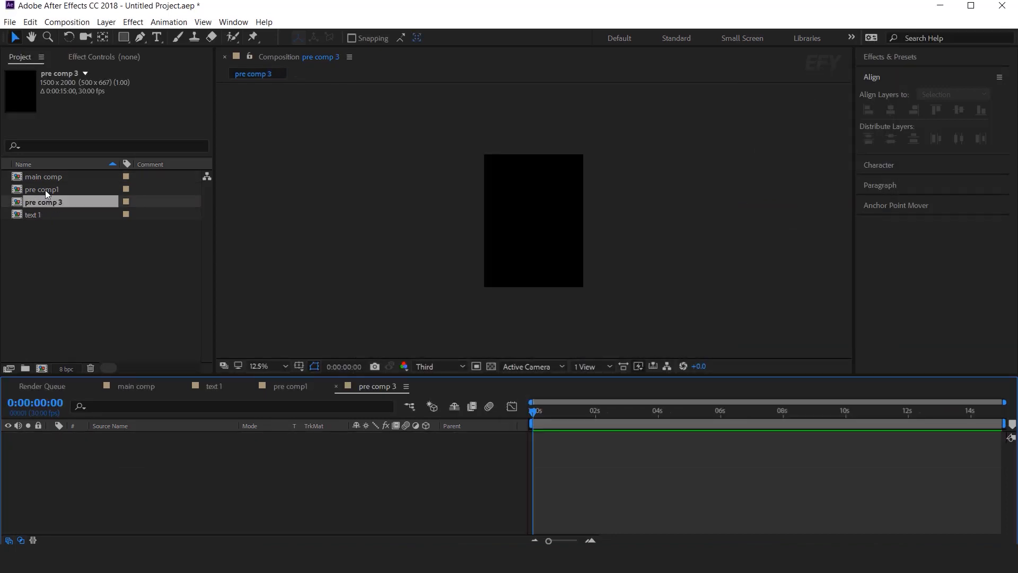
pyautogui.click(42, 189)
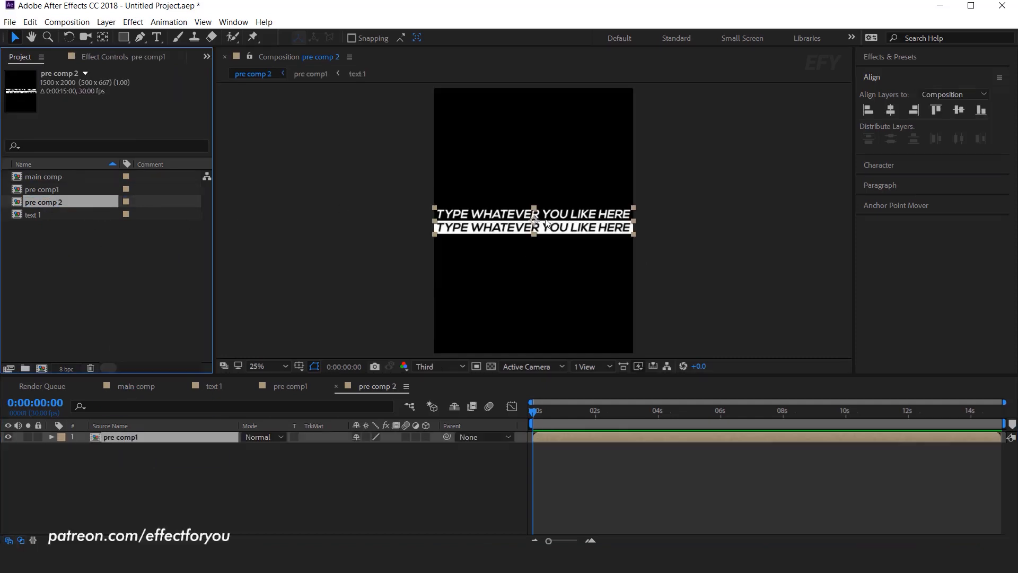
# Step: Align the text to the top and apply CC RepeTile with Expand Down set to 2398
pyautogui.click(935, 110)
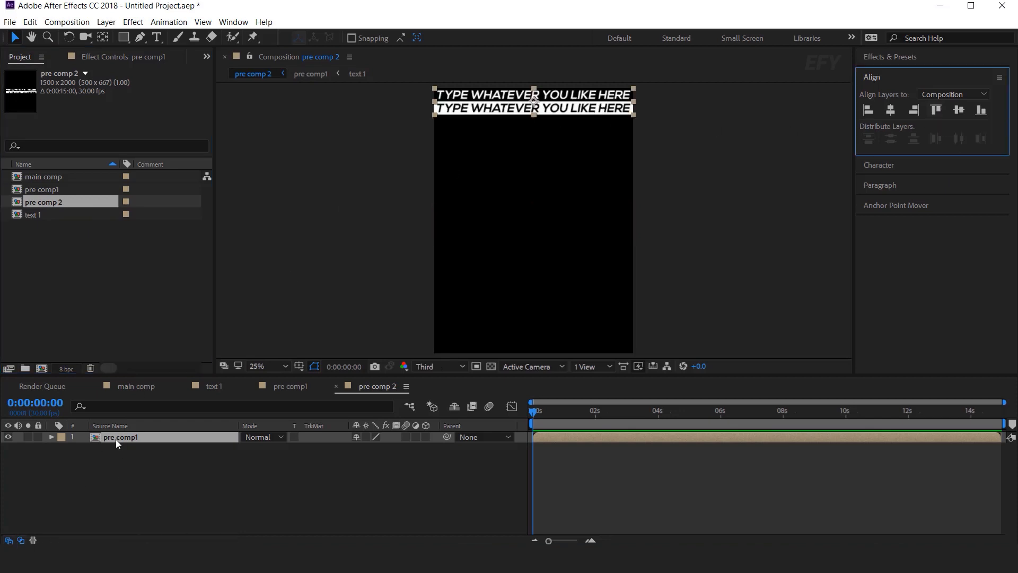
pyautogui.write('CC')
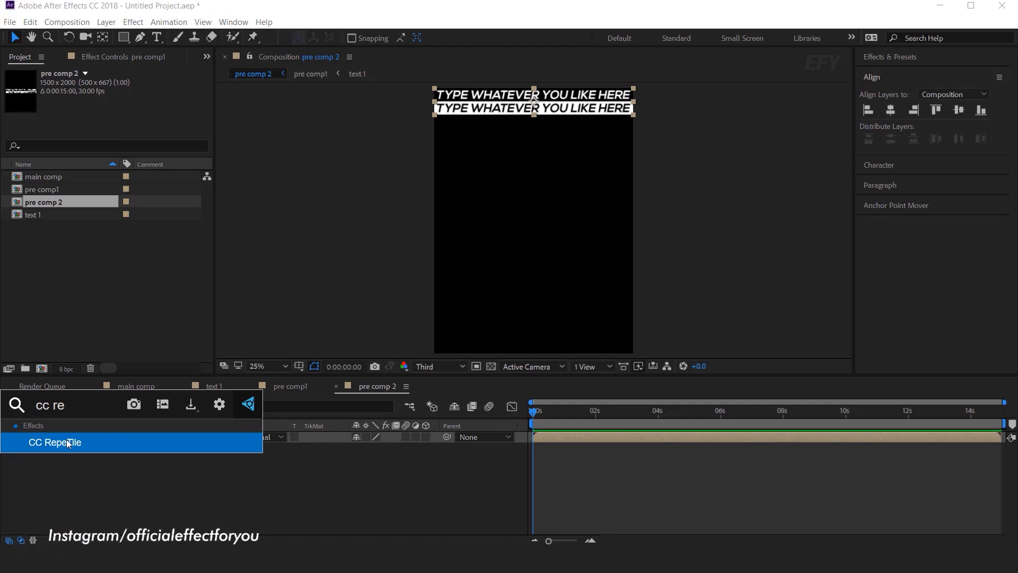
pyautogui.doubleClick(54, 442)
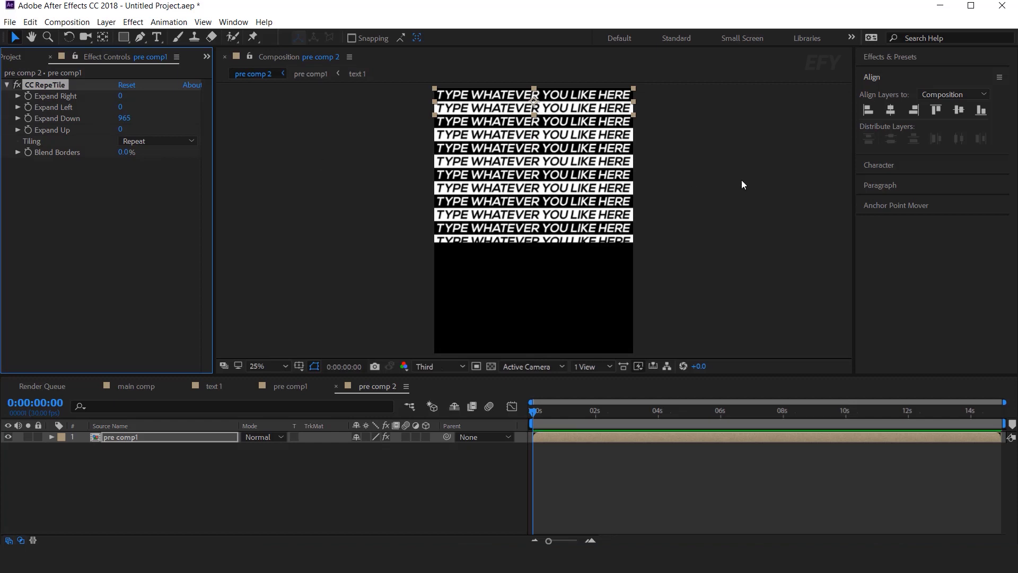
pyautogui.write('2398')
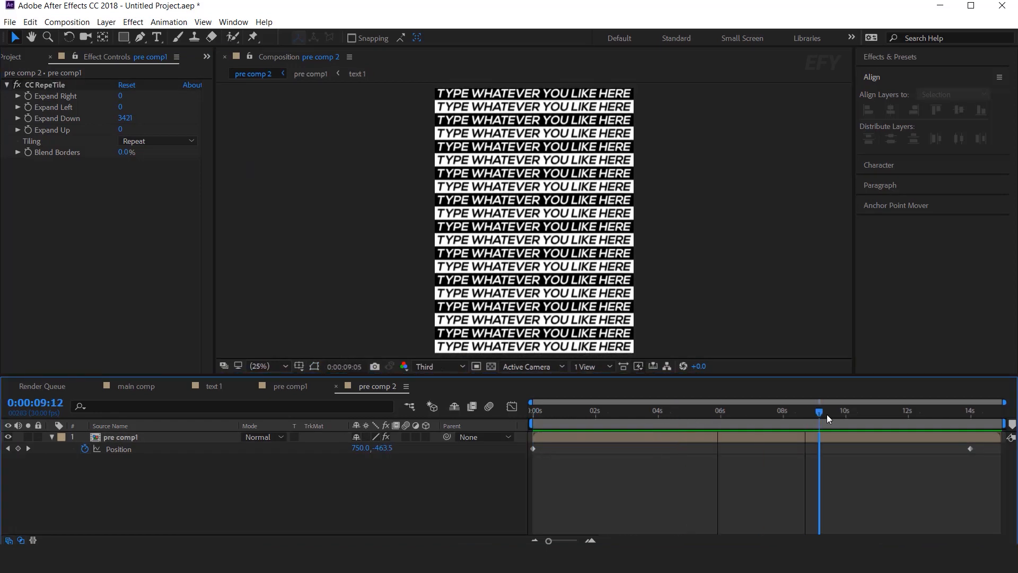
# Step: Scrub the timeline to preview the scrolling text, then start a new composition
pyautogui.moveTo(819, 412); pyautogui.dragTo(826, 411)
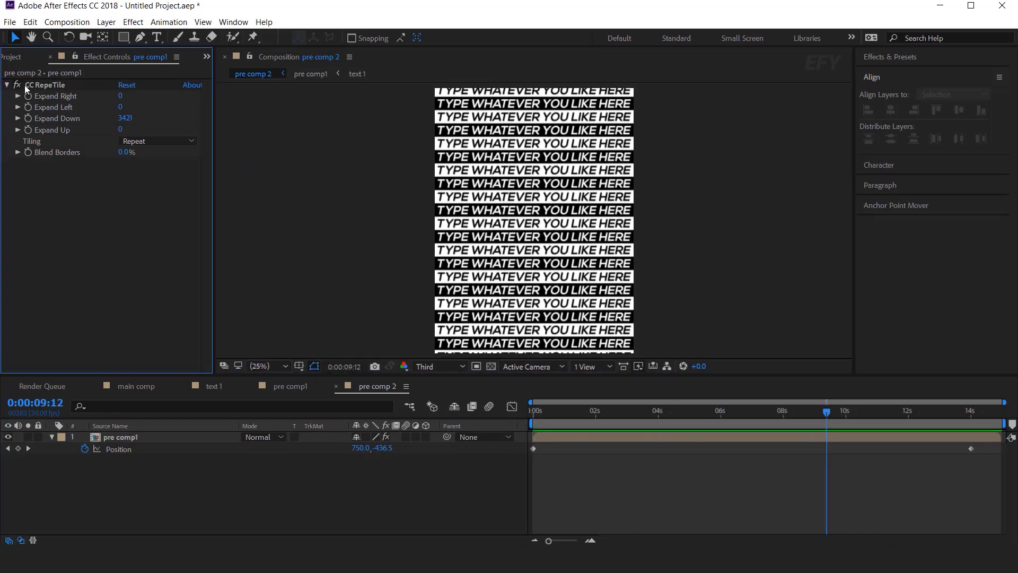
pyautogui.click(41, 368)
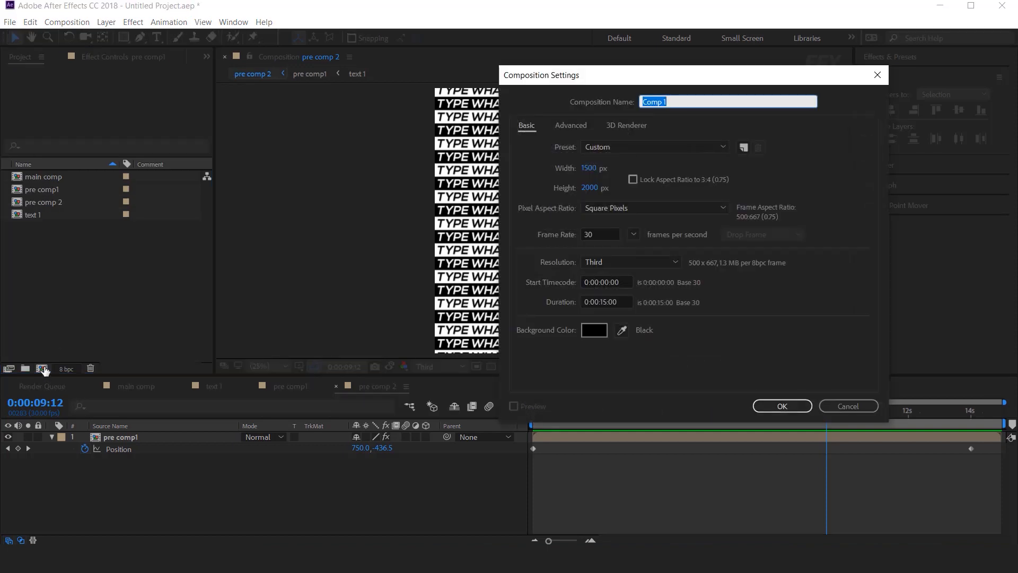
# Step: Name the new composition 'pre comp 3' and size it 1920×1080
pyautogui.write('pre comp')
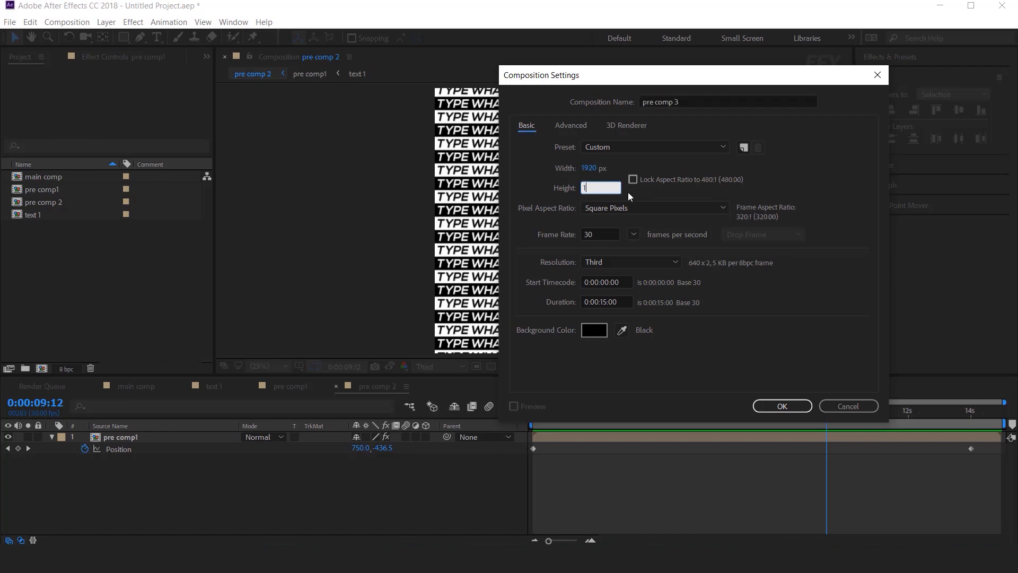
pyautogui.write('1080')
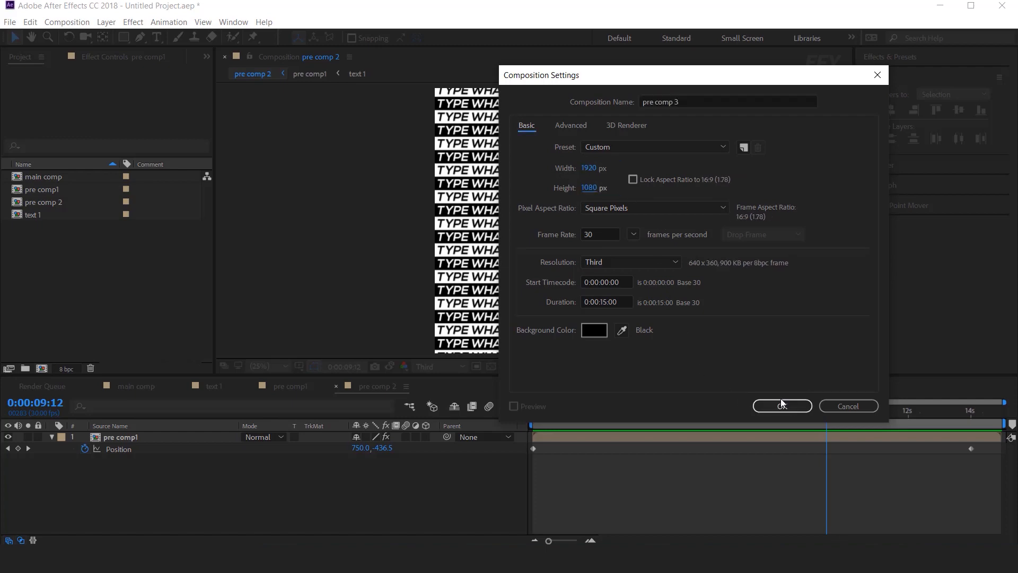
# Step: Confirm pre comp 3, add pre comp 2 to it, and create a new camera layer
pyautogui.click(782, 405)
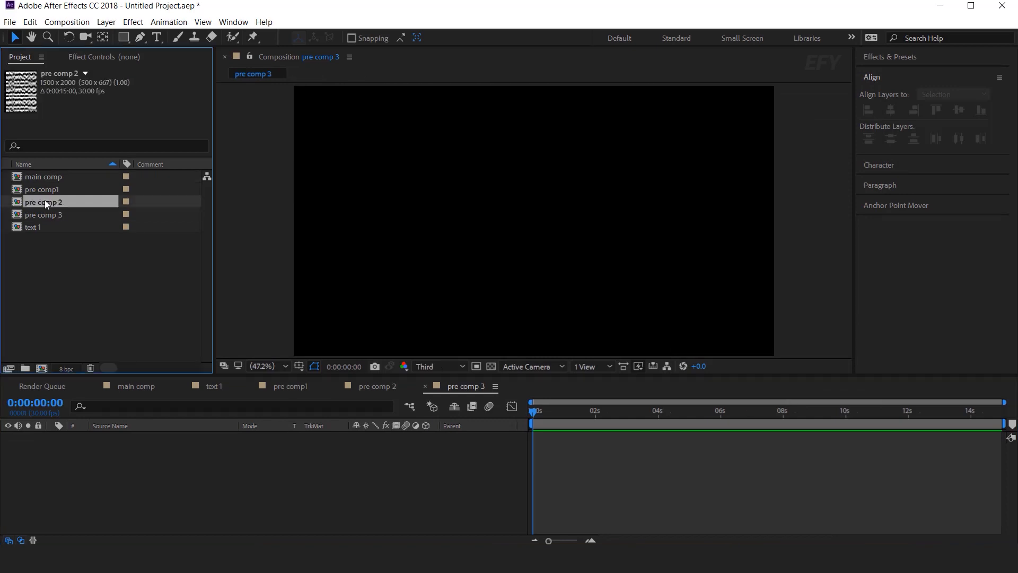
pyautogui.doubleClick(43, 202)
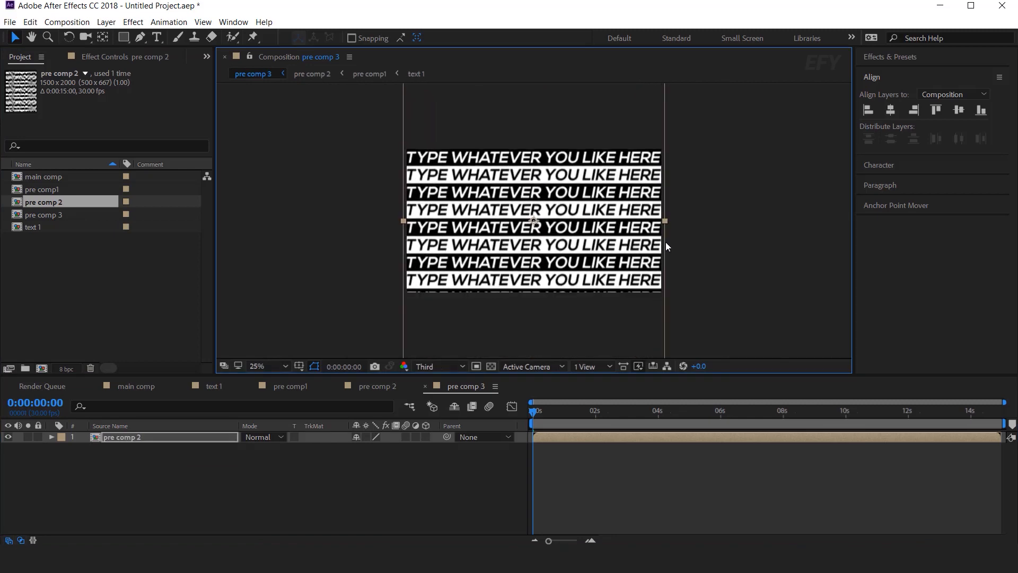
pyautogui.rightClick(532, 221)
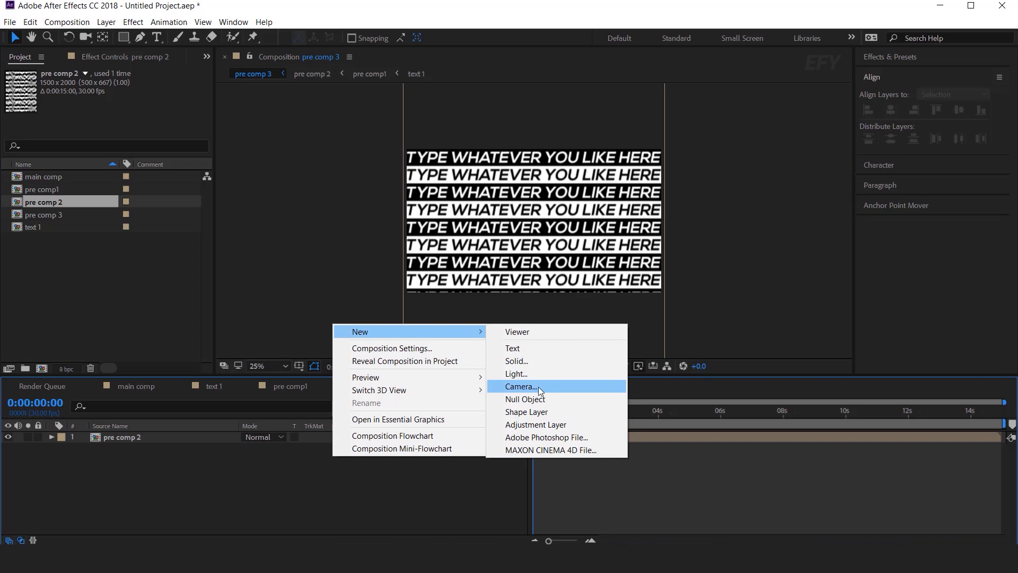
pyautogui.click(521, 386)
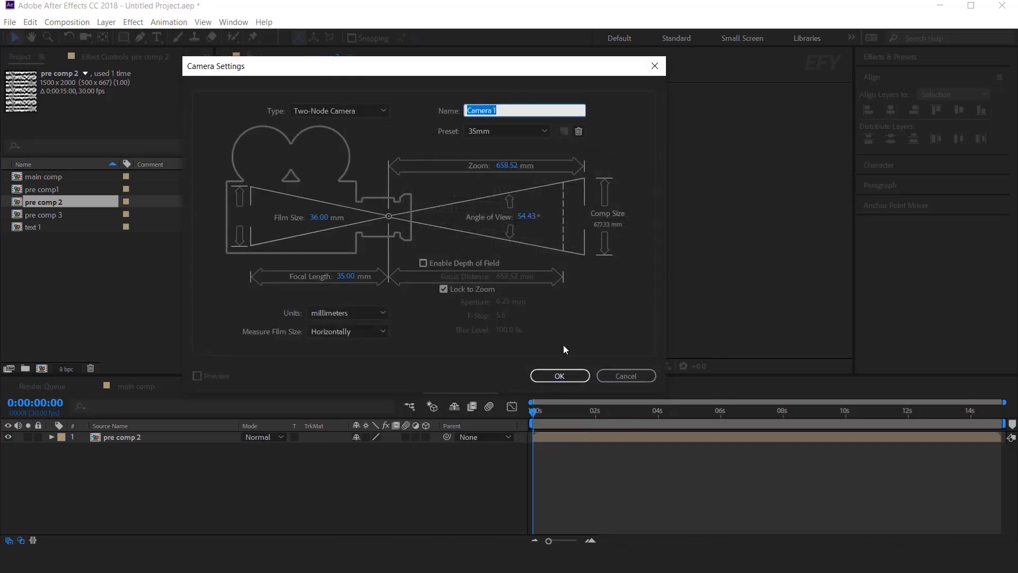
pyautogui.click(559, 375)
pyautogui.write('cc ')
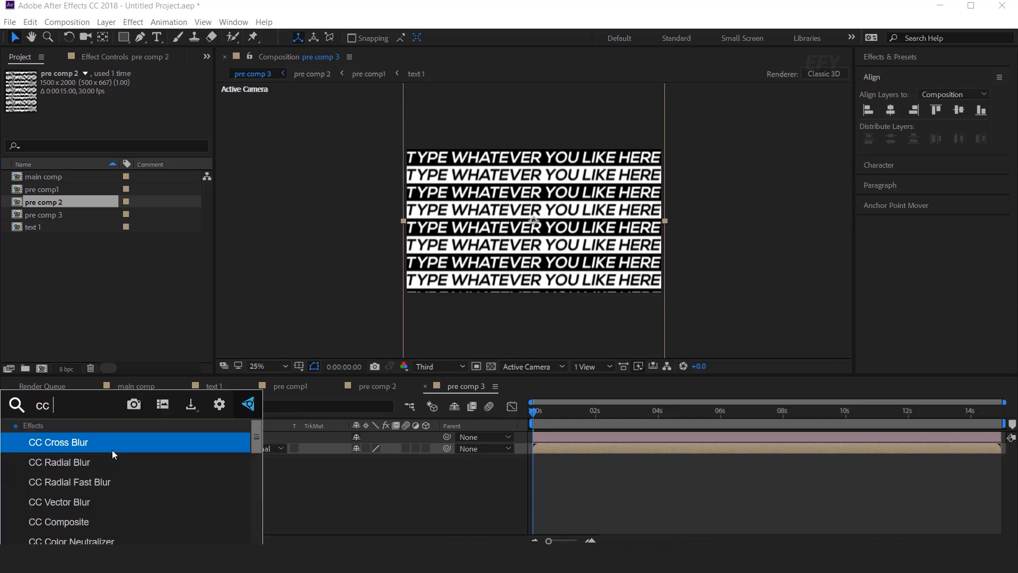
# Step: Apply CC Cylinder to pre comp 2 and set its Position Z to 730
pyautogui.write('cy')
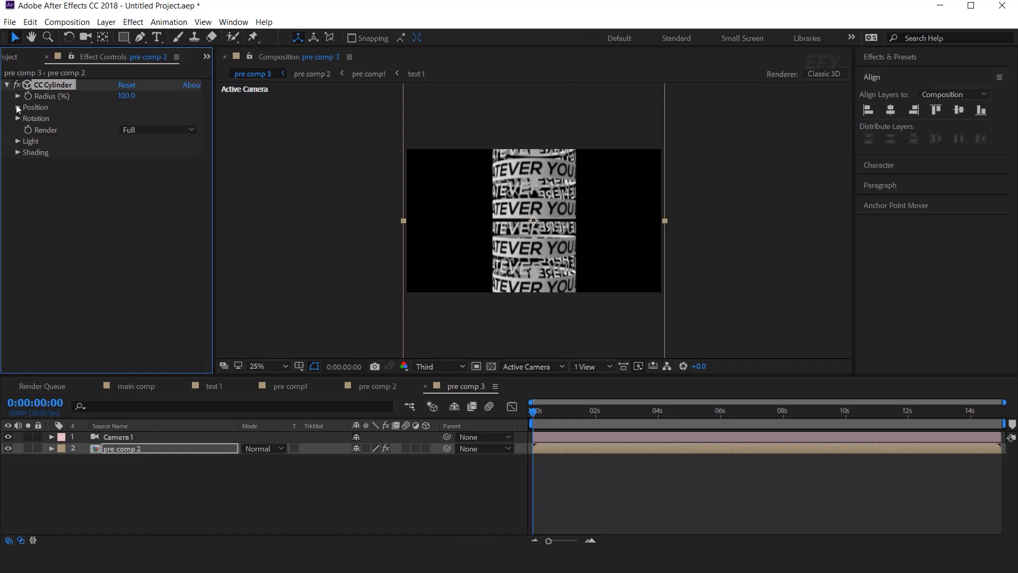
pyautogui.click(18, 107)
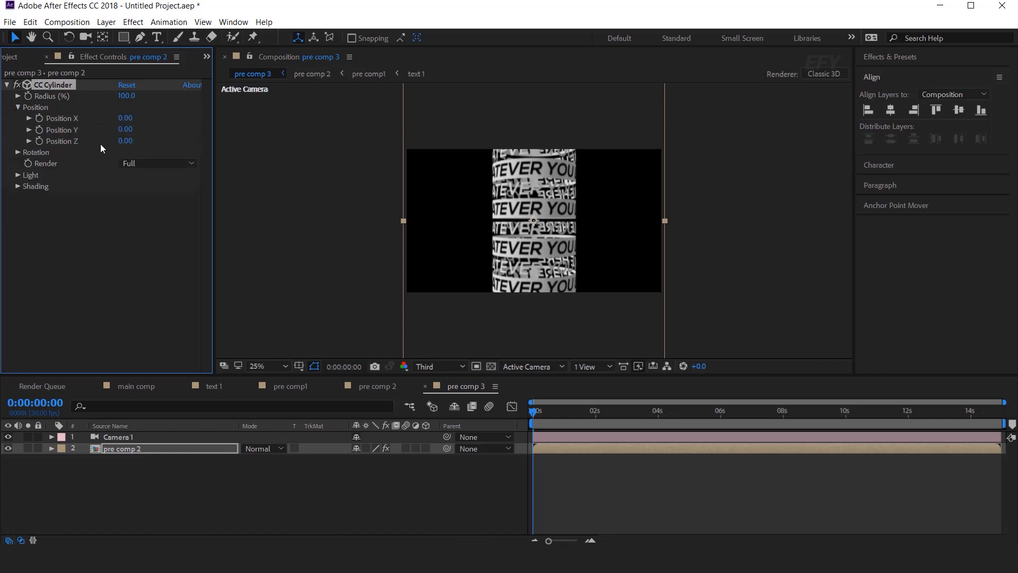
pyautogui.click(125, 141)
pyautogui.write('730')
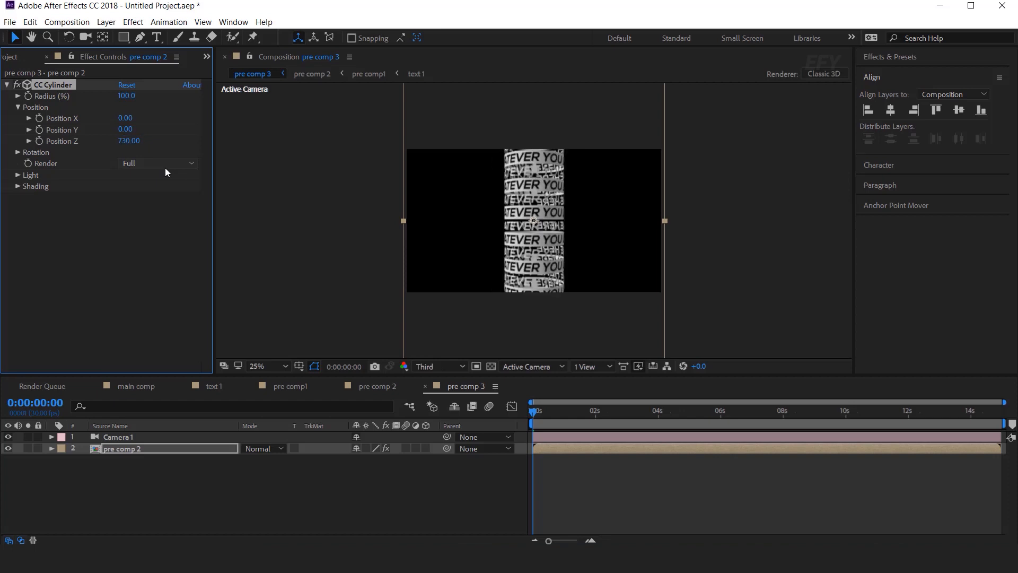
# Step: Tilt the cylinder 90° on X and expand its Light and Shading settings
pyautogui.click(18, 153)
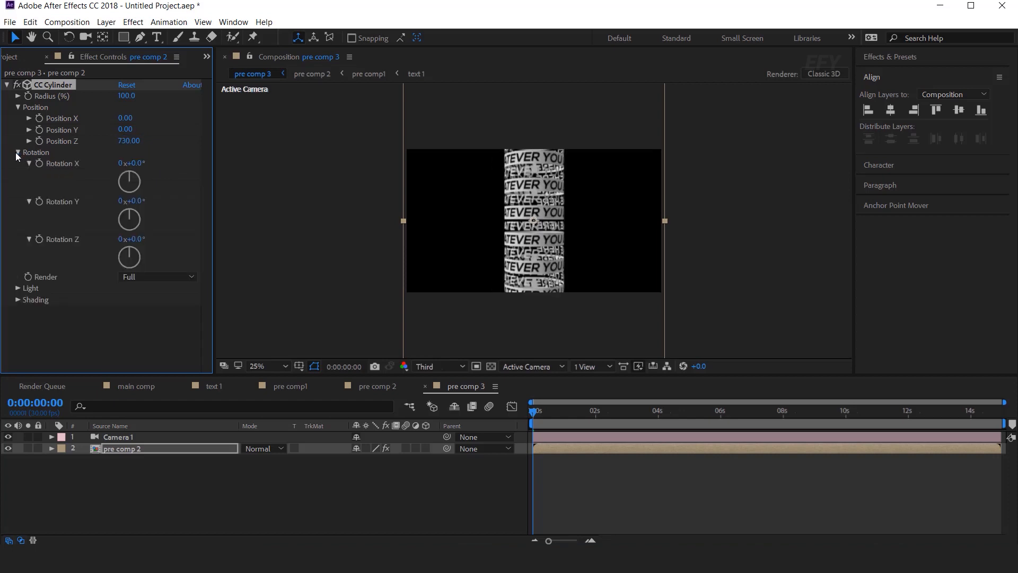
pyautogui.doubleClick(128, 163)
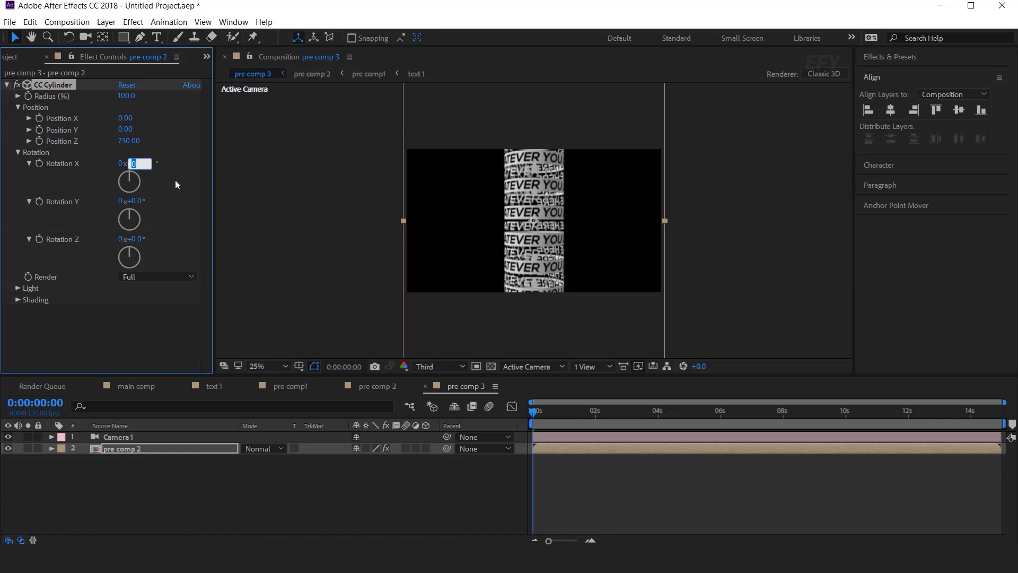
pyautogui.write('90.0°')
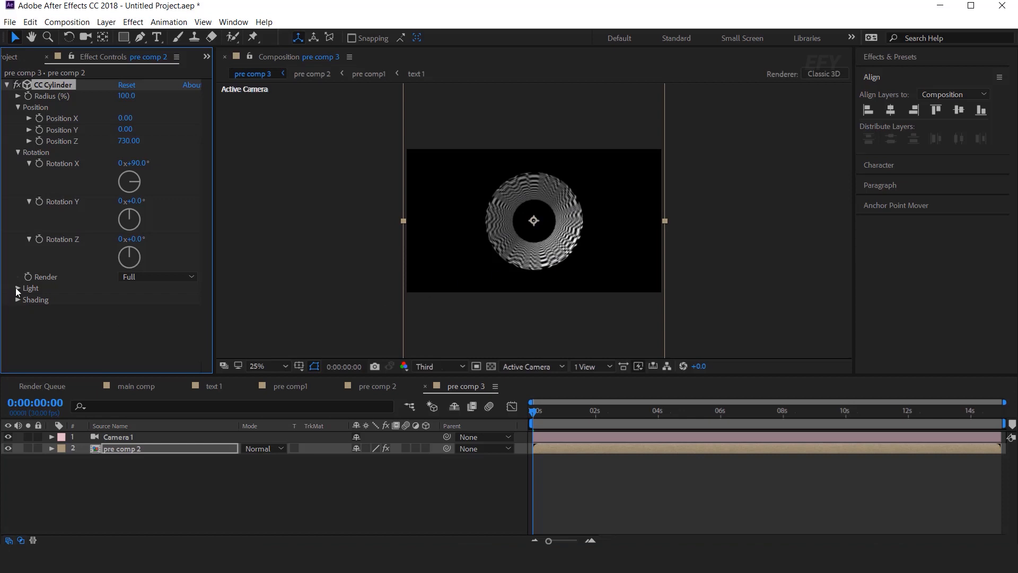
pyautogui.click(18, 288)
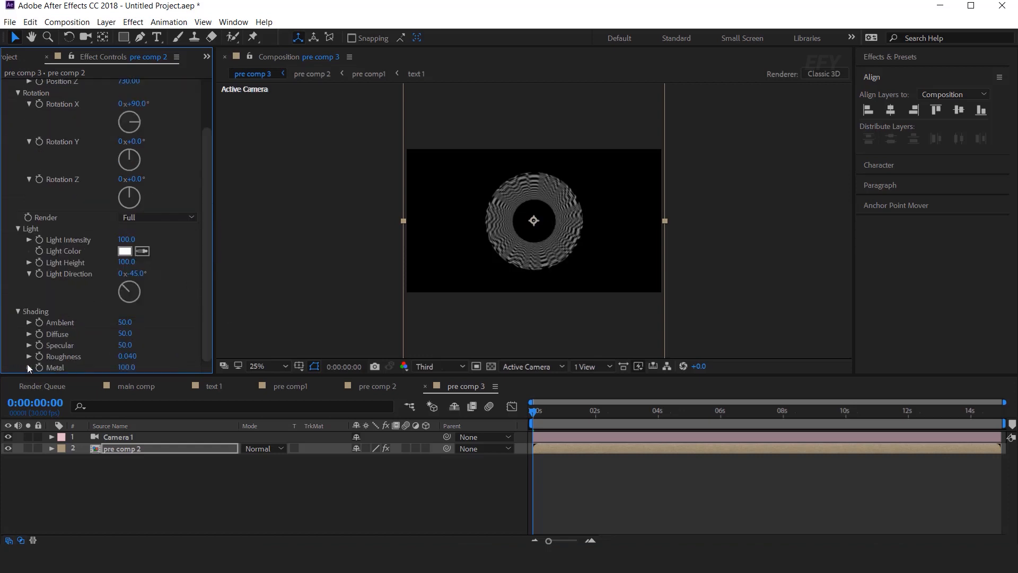
pyautogui.doubleClick(125, 322)
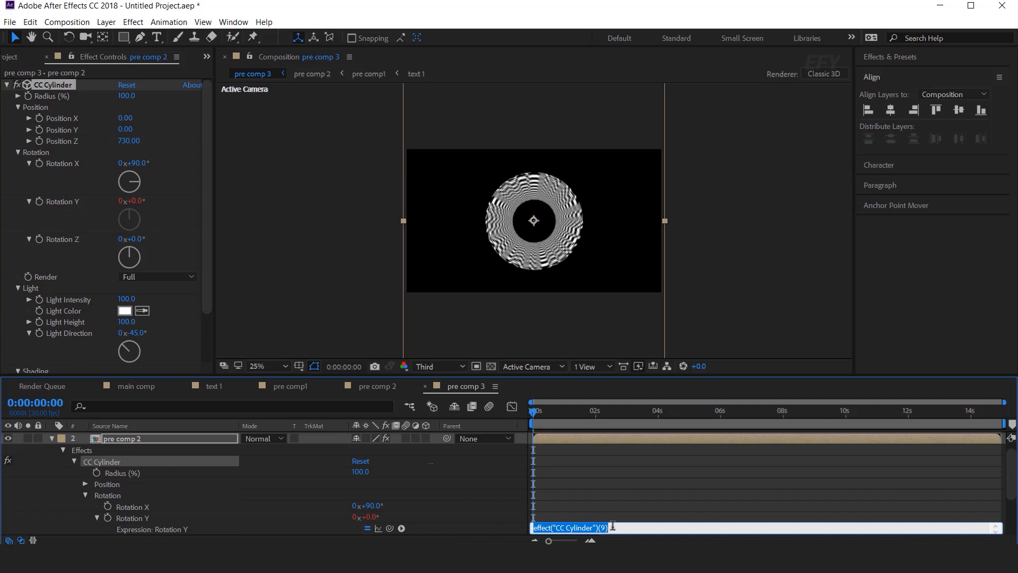
# Step: Drive CC Cylinder's Rotation Y with the expression time*10
pyautogui.write('time*30')
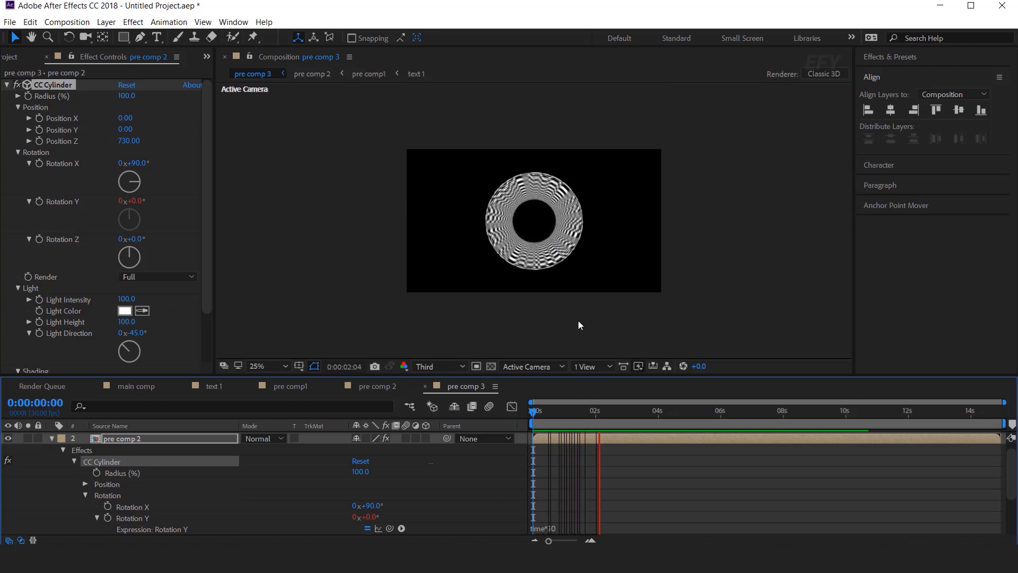
pyautogui.click(645, 413)
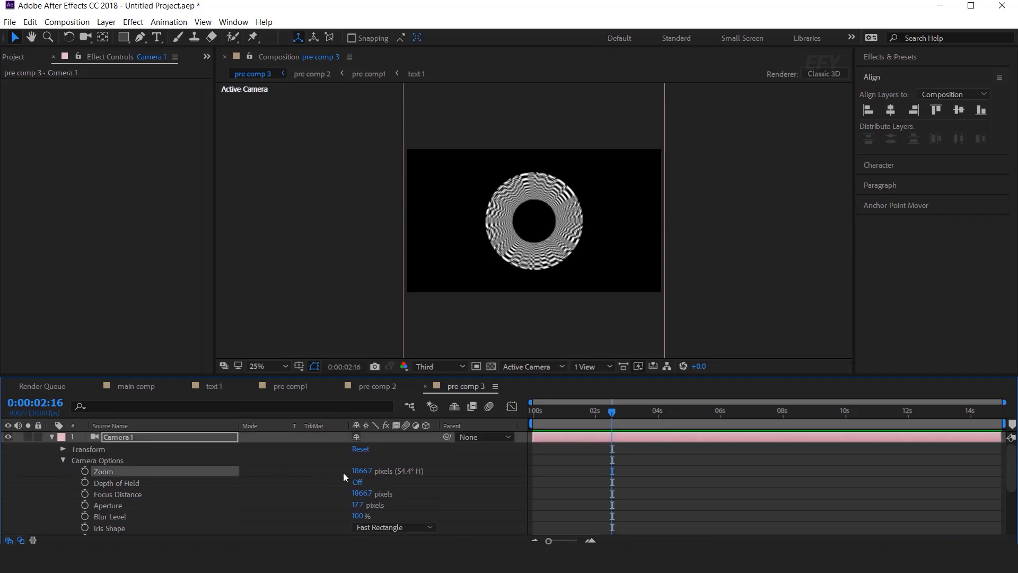
# Step: Set Camera 1's Zoom to 600 px so the text tunnel fills the view
pyautogui.moveTo(387, 471); pyautogui.dragTo(361, 471)
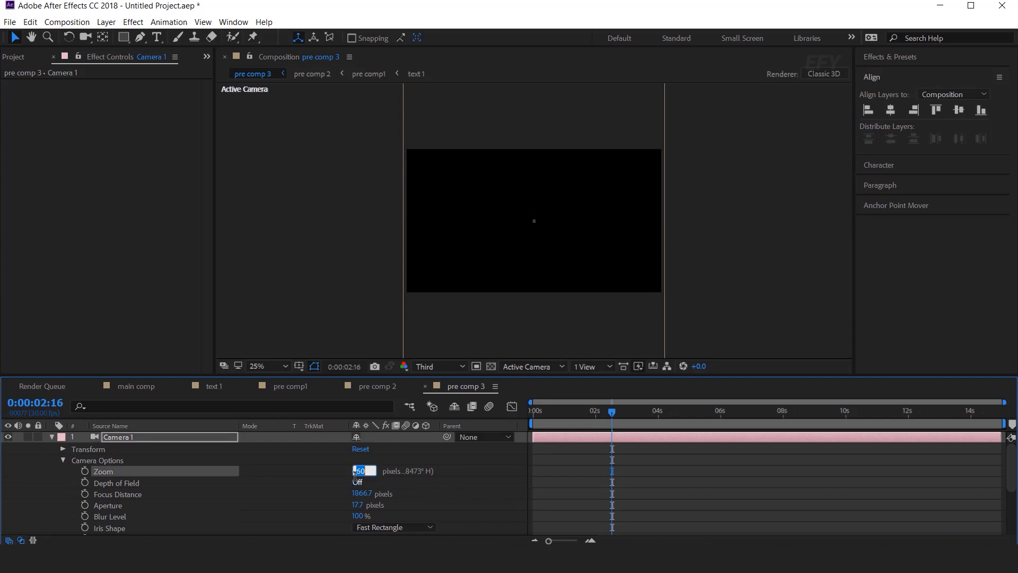
pyautogui.write('600.0')
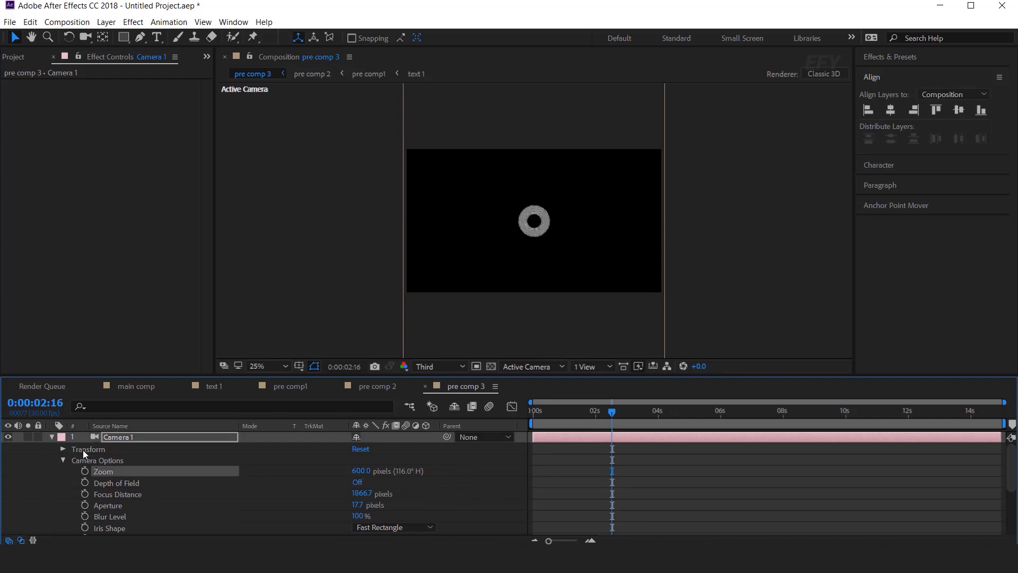
pyautogui.click(87, 448)
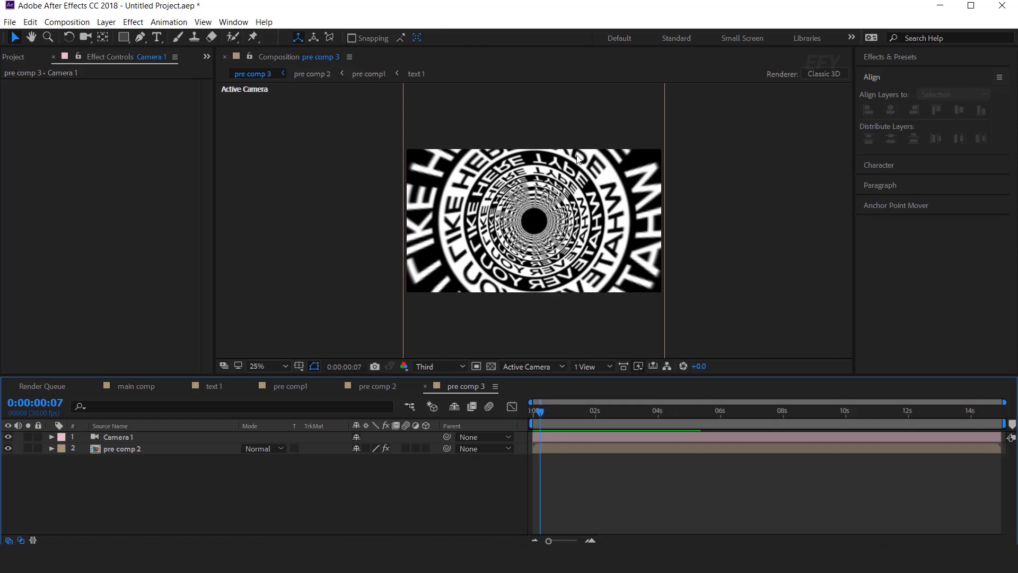
pyautogui.moveTo(460, 256)
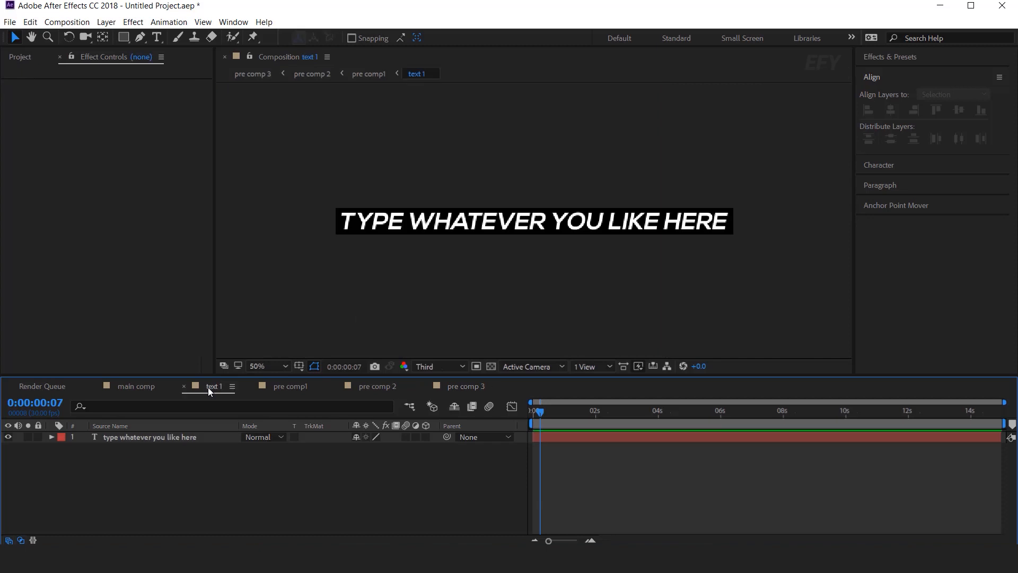
# Step: In the text 1 composition, rotate the text layer 180° on X
pyautogui.click(148, 436)
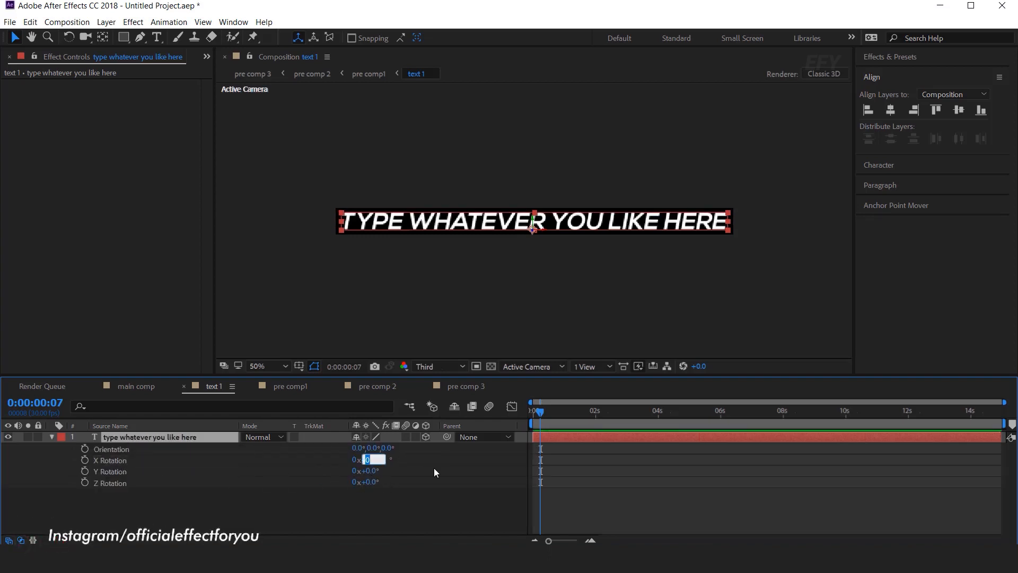
pyautogui.write('18')
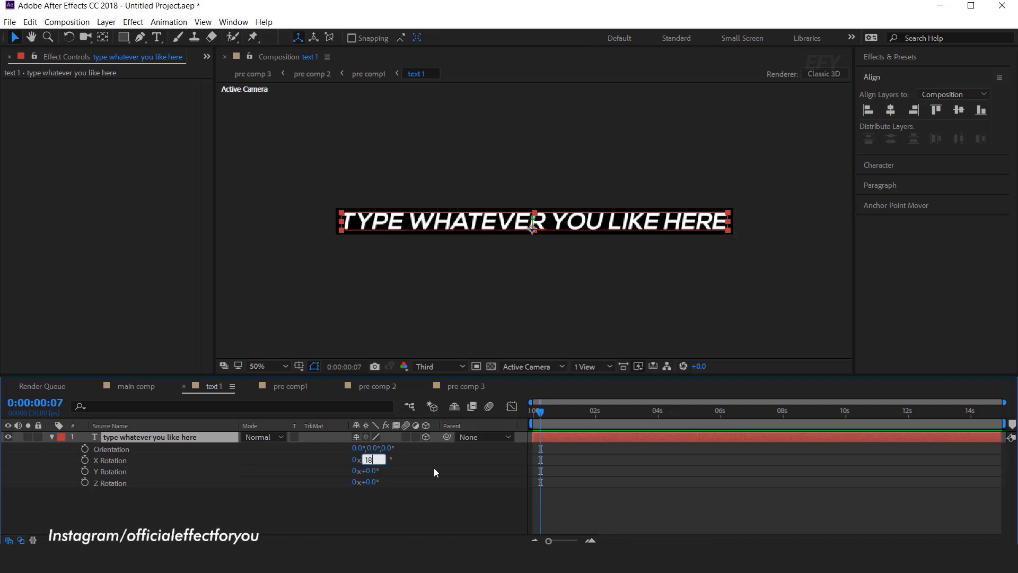
pyautogui.write('180.0°')
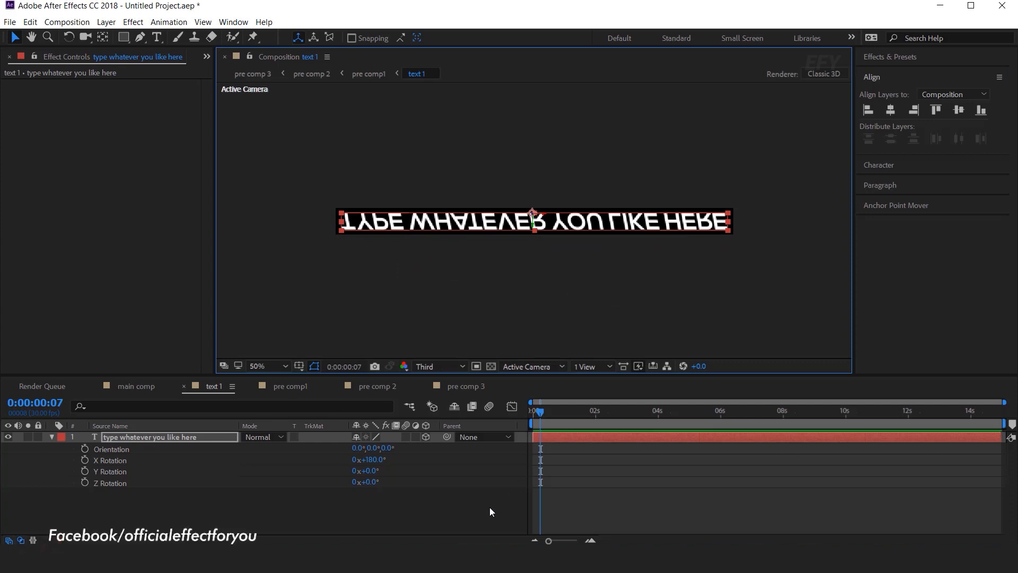
# Step: Back in pre comp 3, check the tunnel at the start and a later moment
pyautogui.click(466, 385)
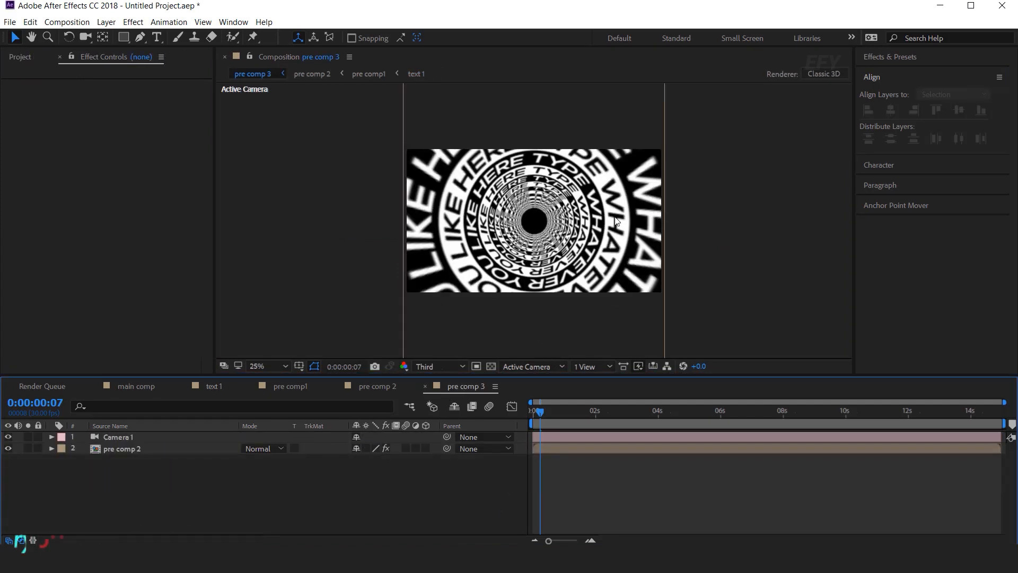
pyautogui.moveTo(630, 212)
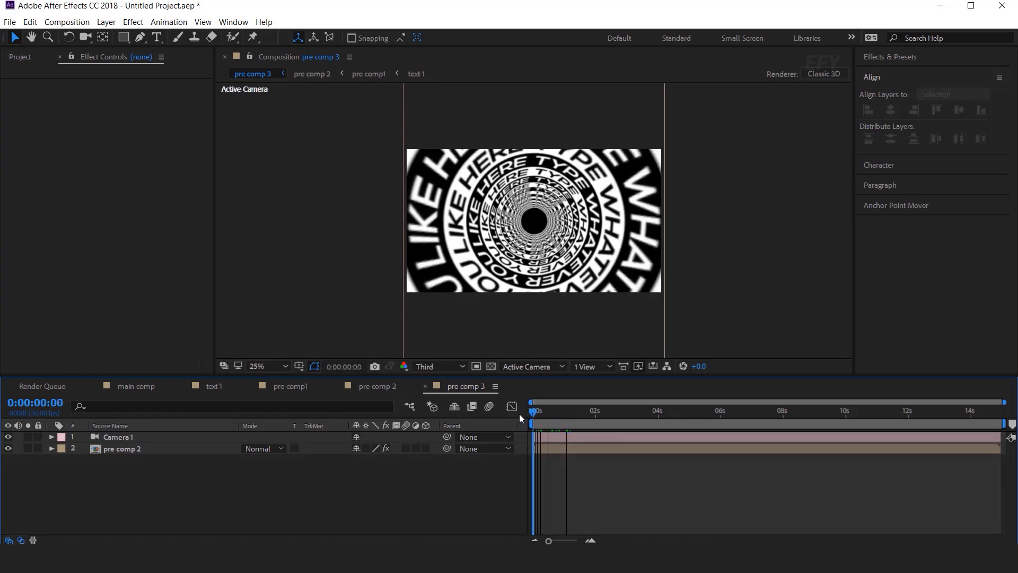
pyautogui.click(560, 411)
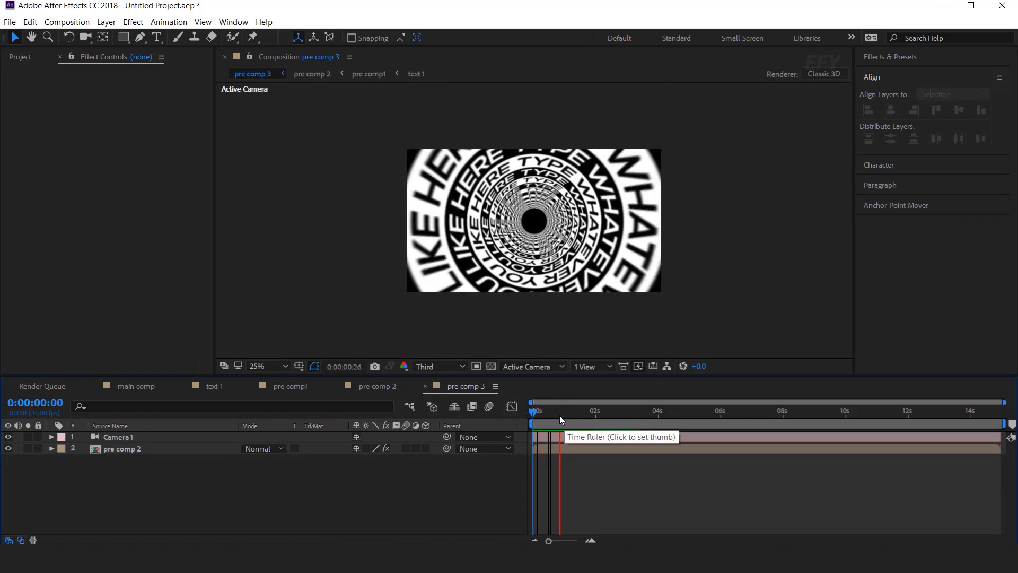
pyautogui.click(592, 410)
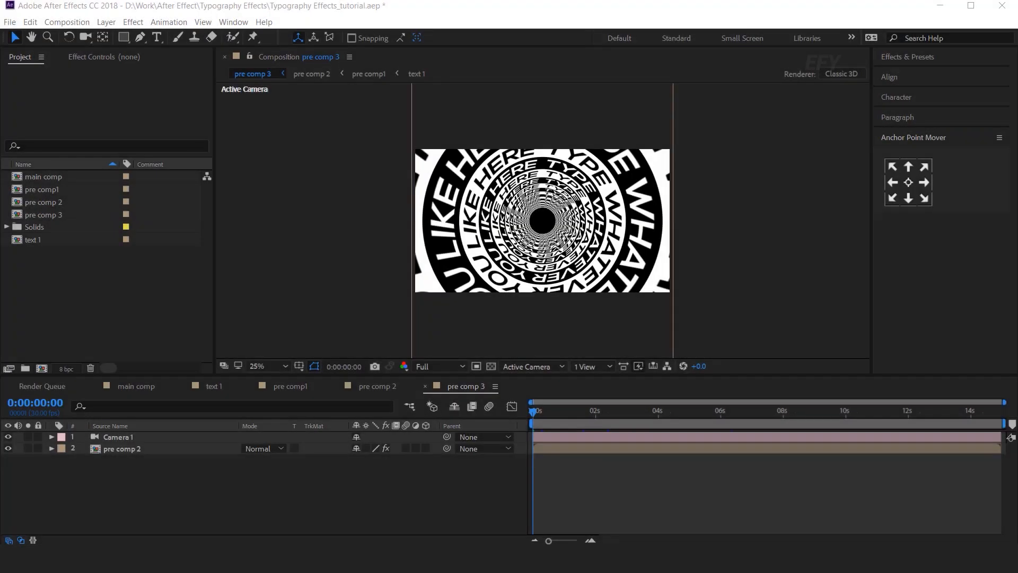
# Step: Create a 'scene 2' composition, then start a 1500 px wide 'text2' composition
pyautogui.click(42, 368)
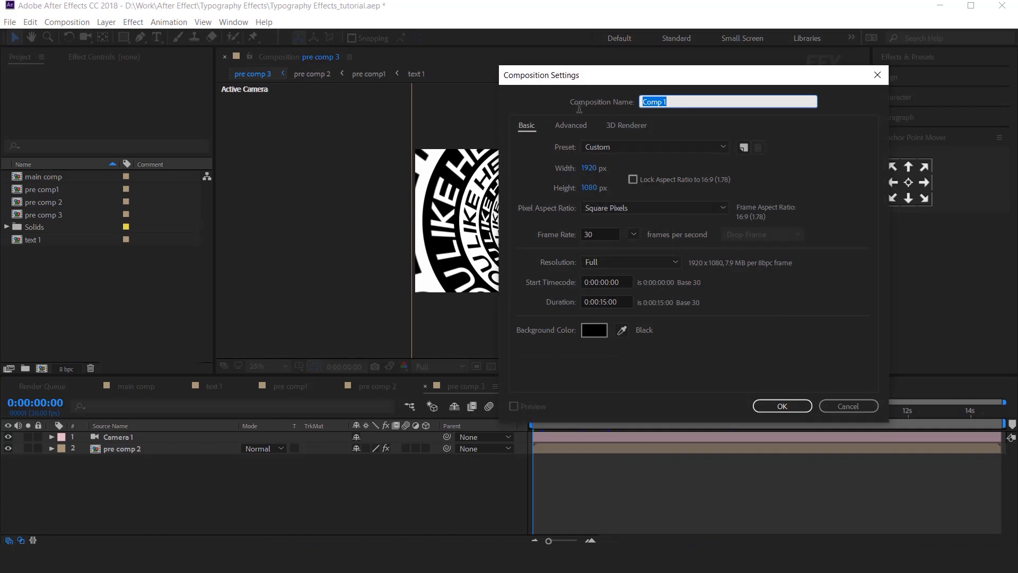
pyautogui.write('scene 2')
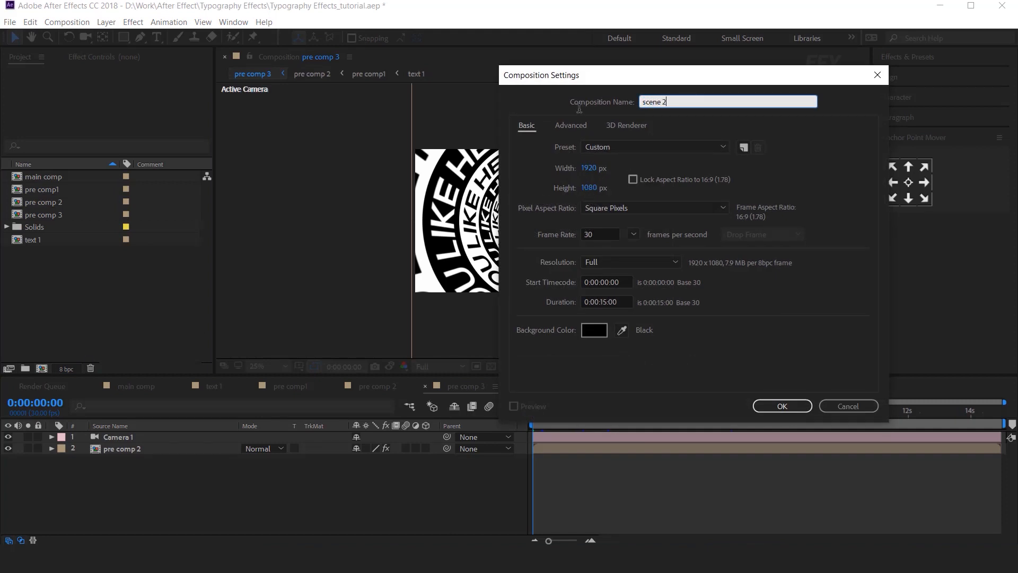
pyautogui.click(781, 405)
pyautogui.write('1500')
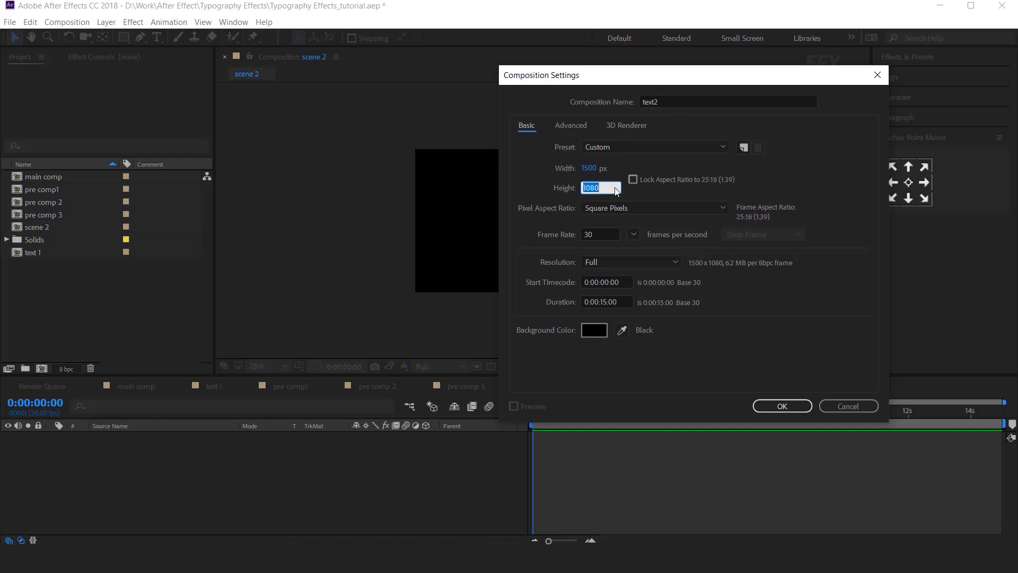
pyautogui.click(781, 405)
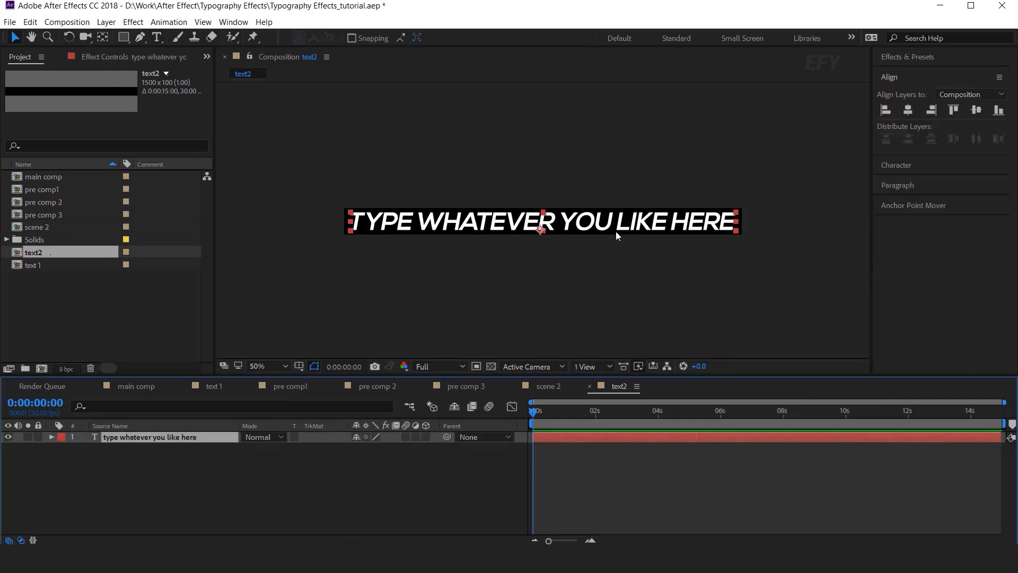
pyautogui.moveTo(370, 234)
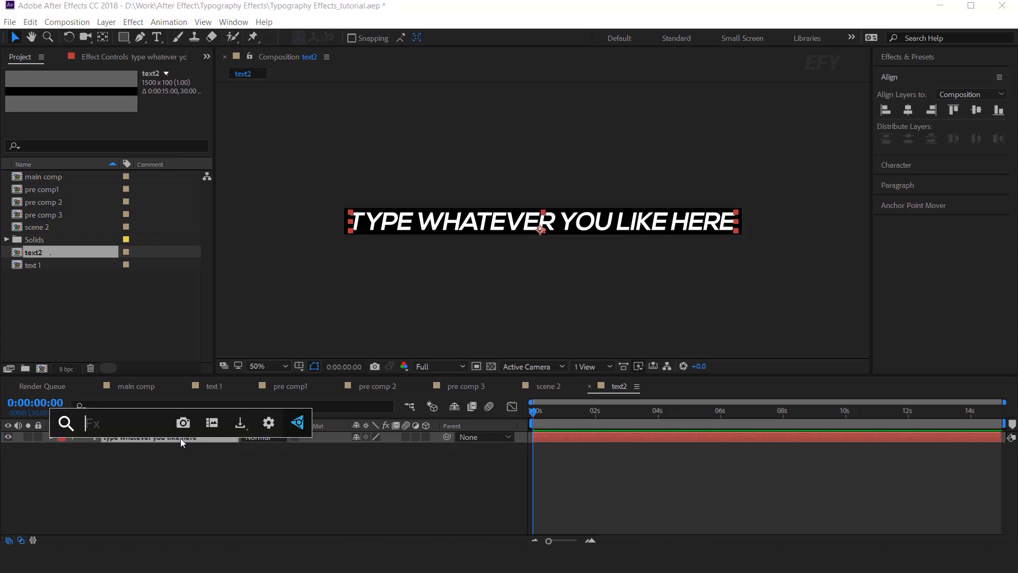
# Step: Apply CC RepeTile to the text2 text layer with Expand Right set to 3000
pyautogui.write('cc e')
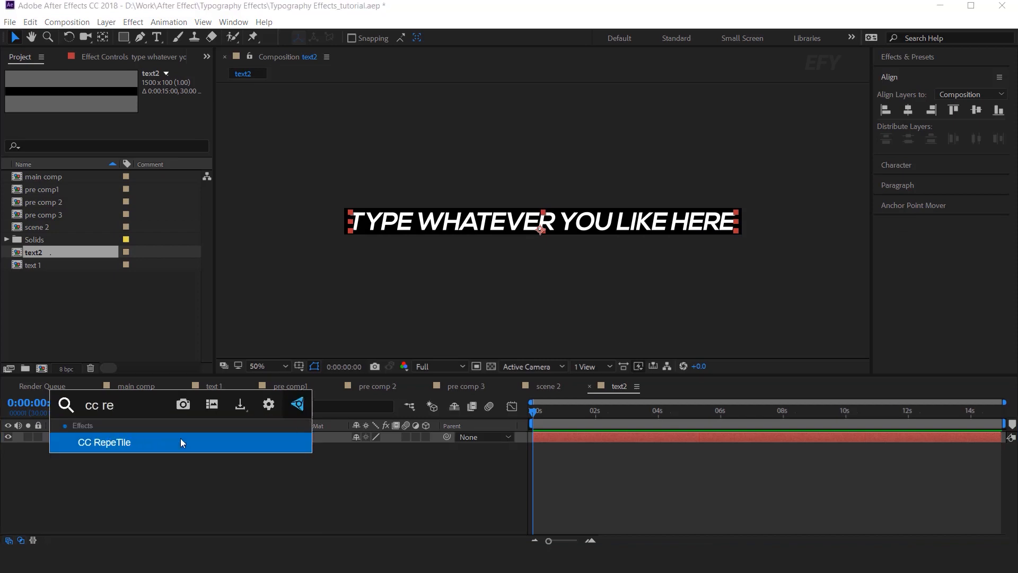
pyautogui.doubleClick(104, 442)
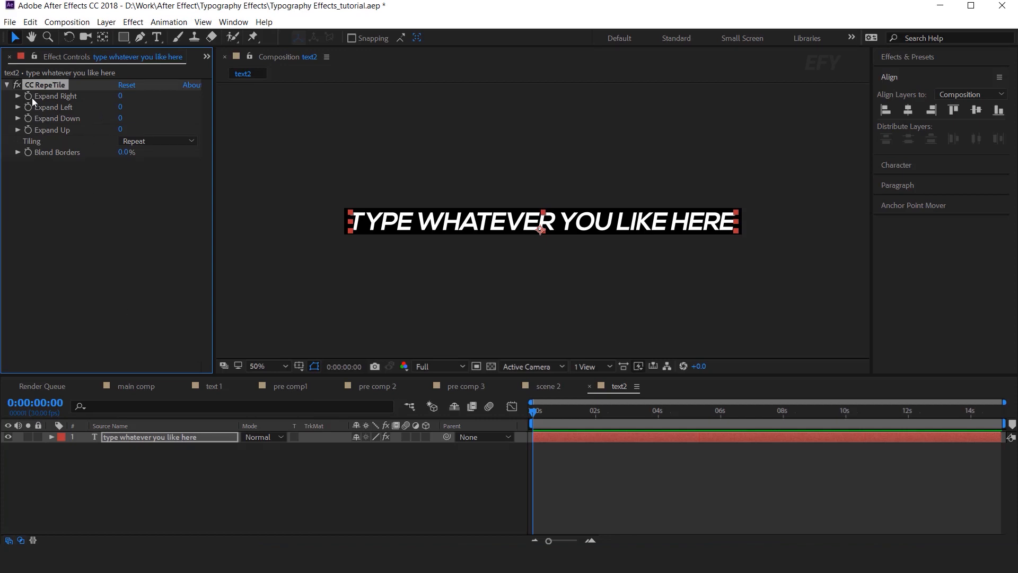
pyautogui.write('300')
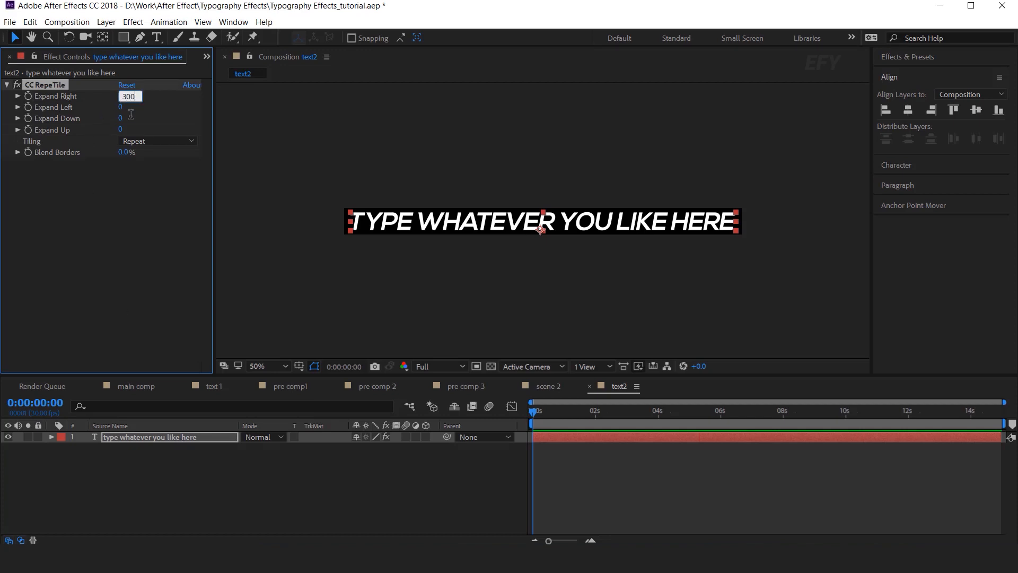
pyautogui.write('3000')
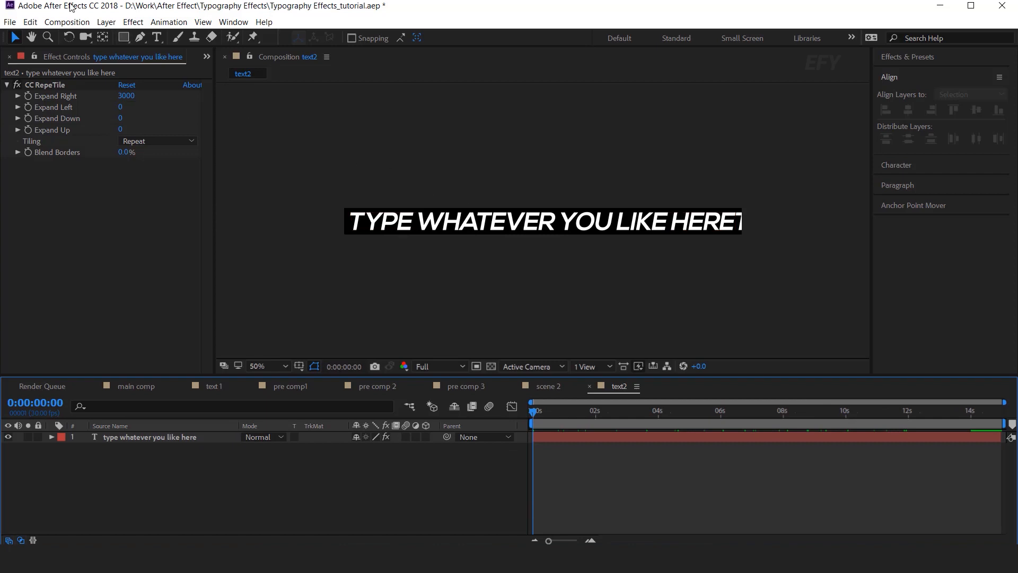
# Step: Draw a rectangle shape over the repeating text in the text2 composition
pyautogui.click(124, 37)
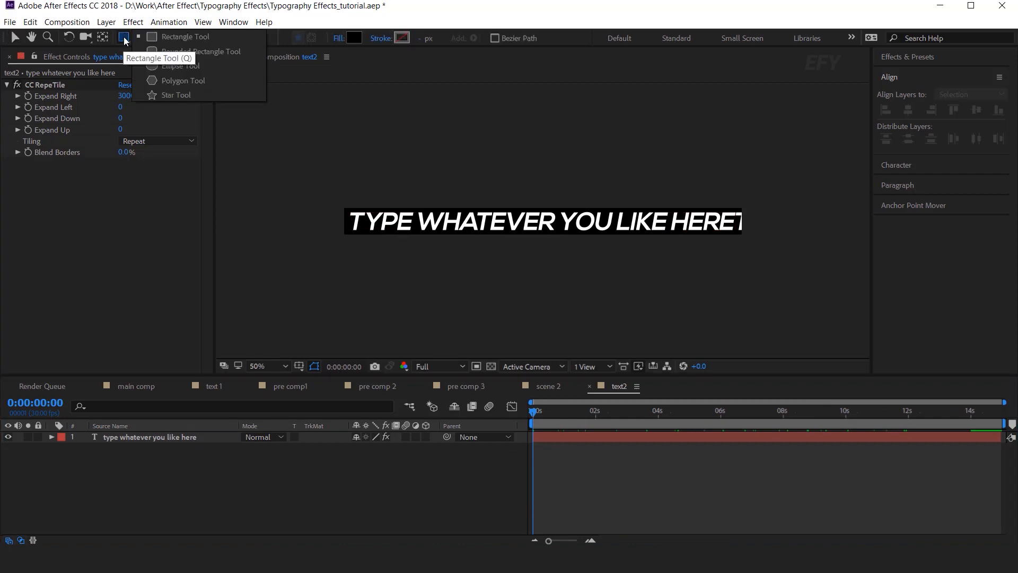
pyautogui.moveTo(344, 206); pyautogui.dragTo(742, 237)
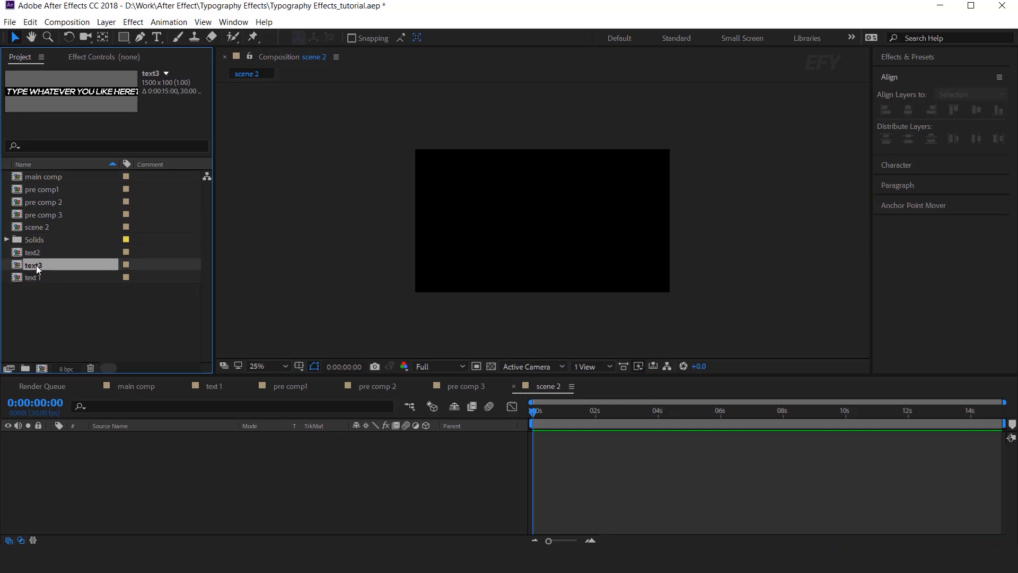
# Step: Open text3 and make its text layer's CC RepeTile expand 3000 to the left
pyautogui.doubleClick(33, 264)
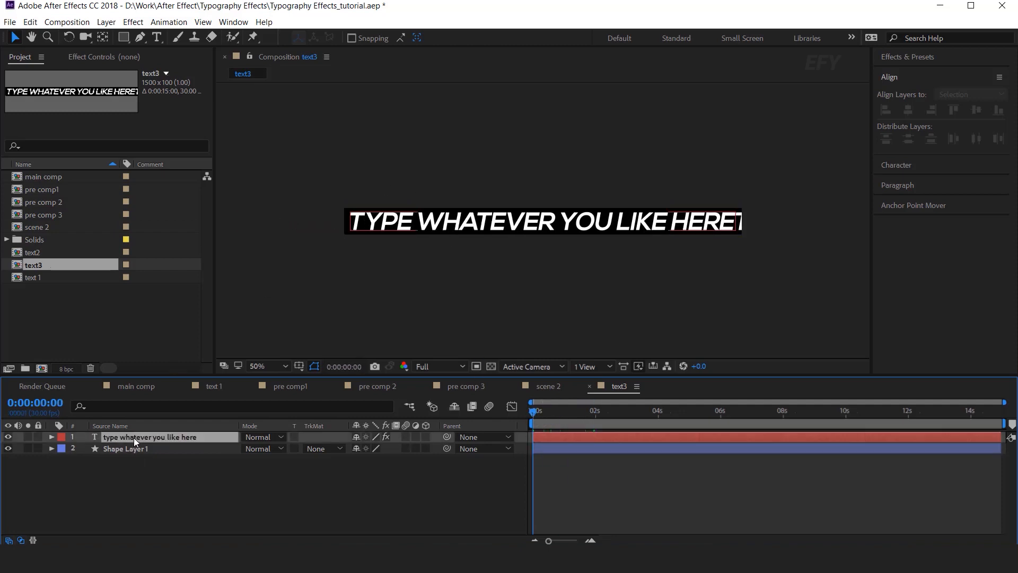
pyautogui.click(150, 436)
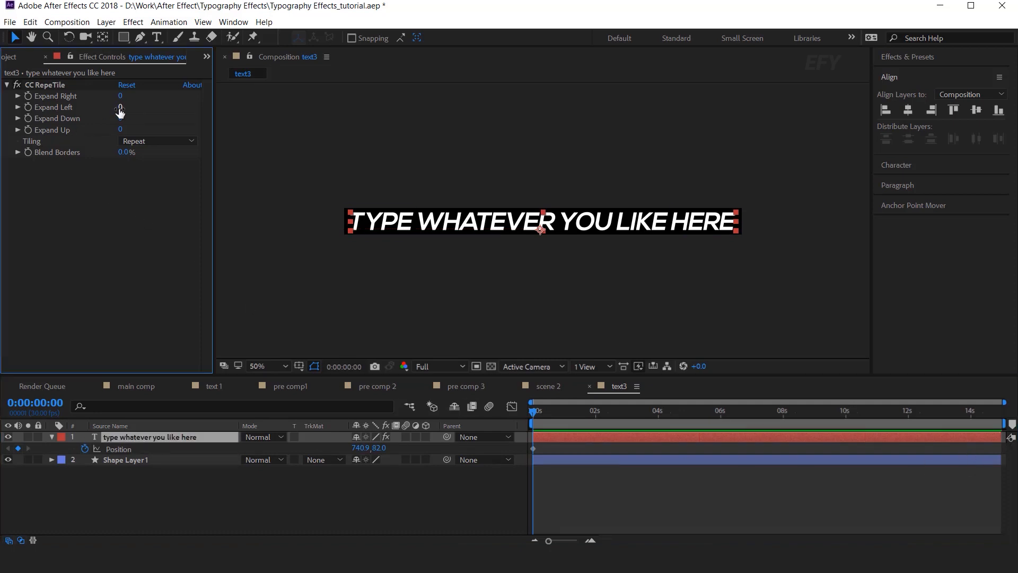
pyautogui.write('3000')
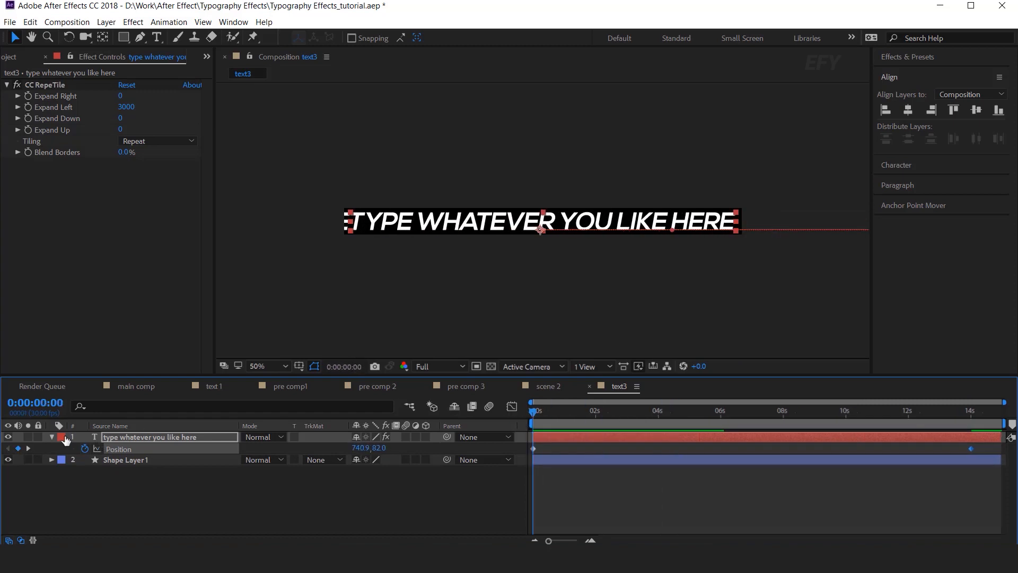
pyautogui.click(124, 459)
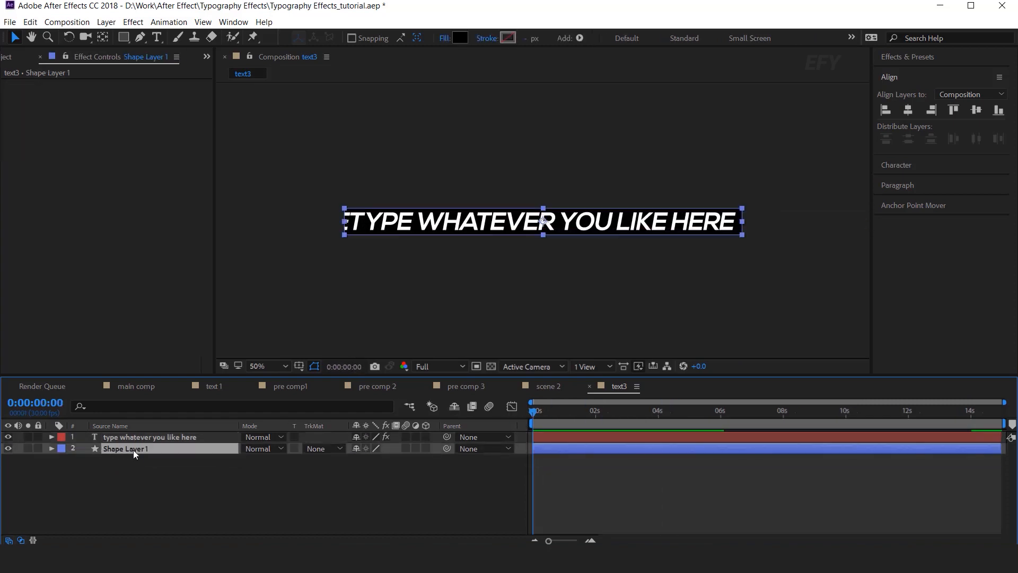
# Step: Fill the text3 rectangle white and color the text black
pyautogui.click(460, 37)
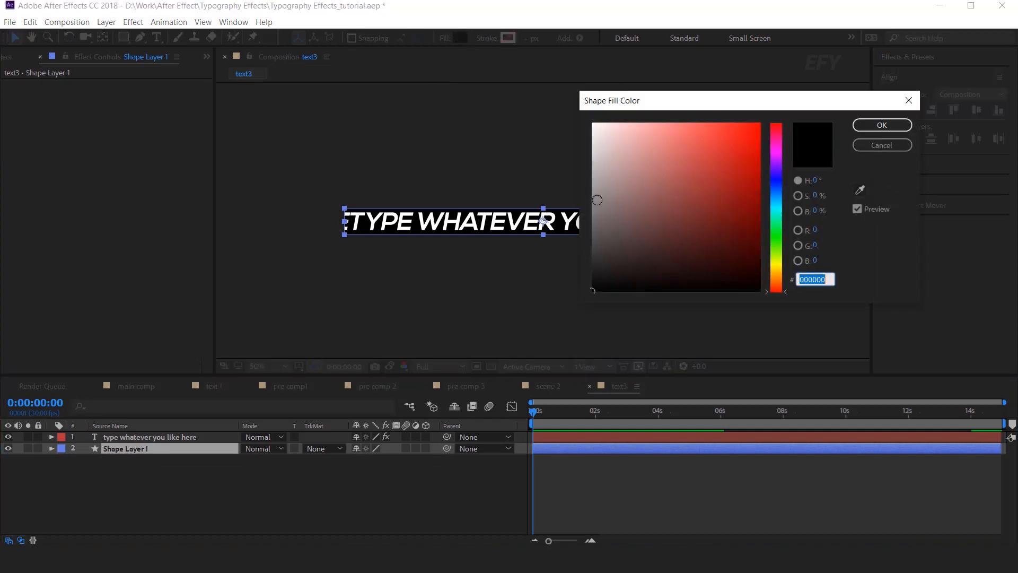
pyautogui.click(593, 125)
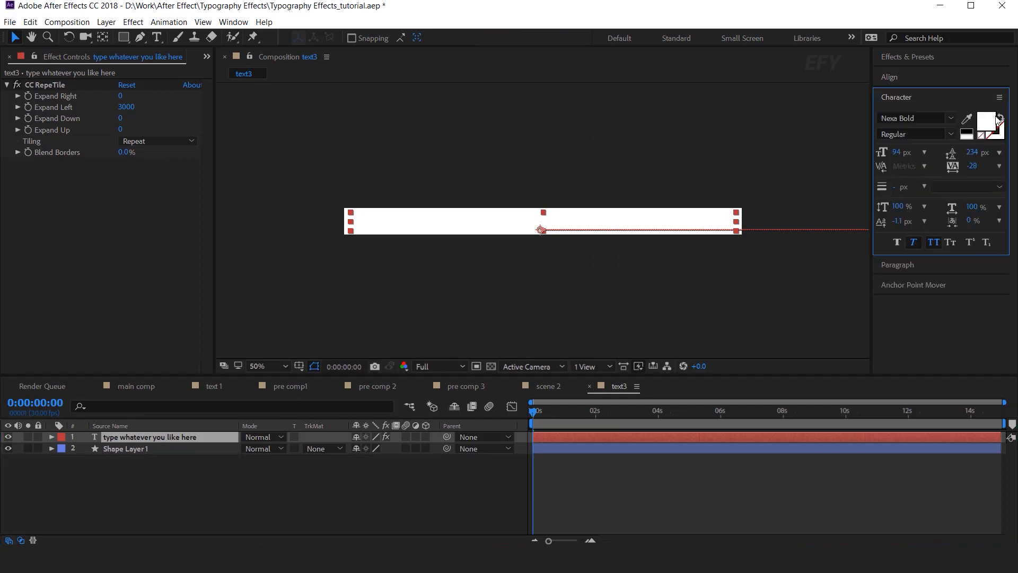
pyautogui.click(996, 118)
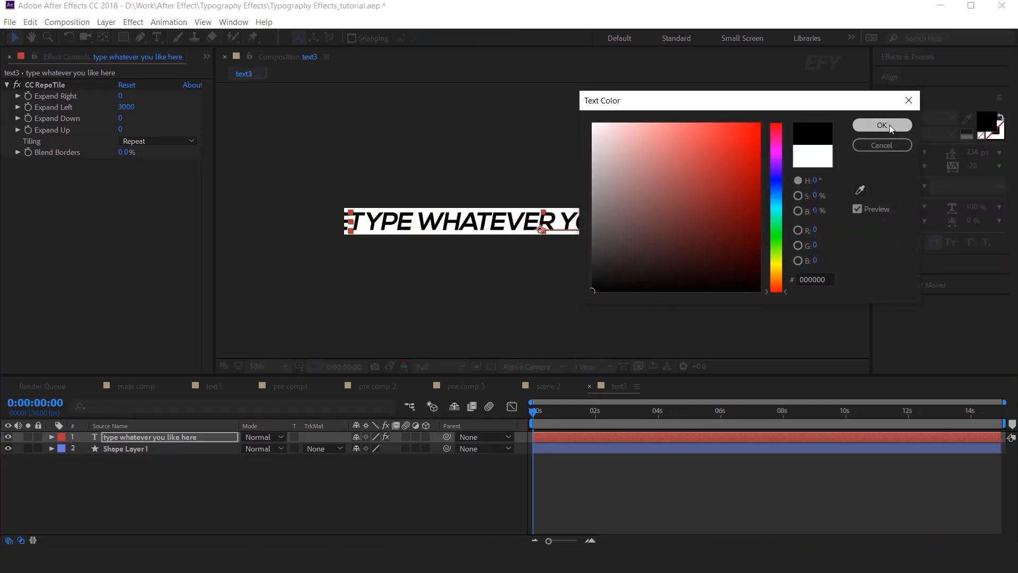
pyautogui.click(881, 125)
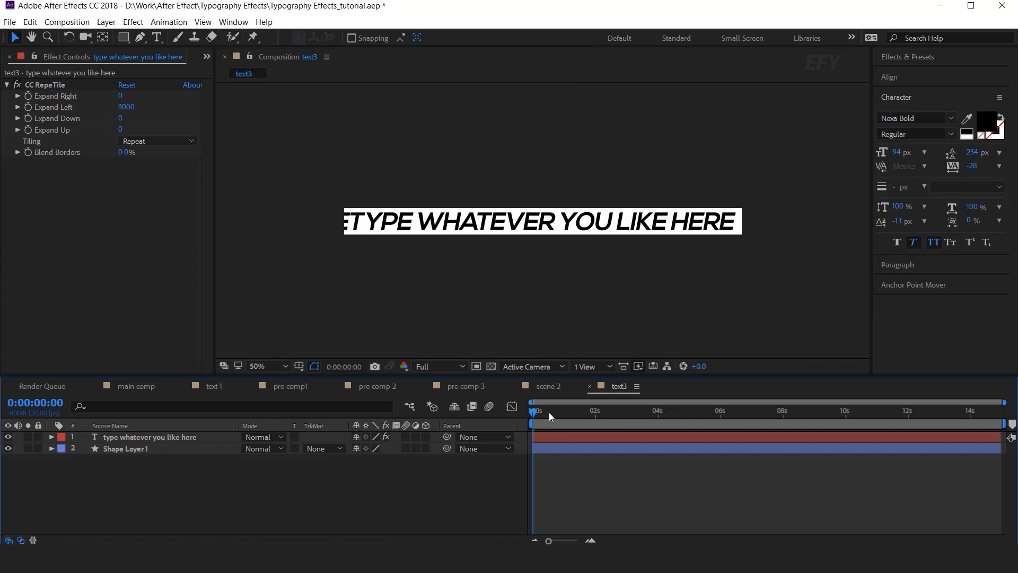
pyautogui.click(782, 411)
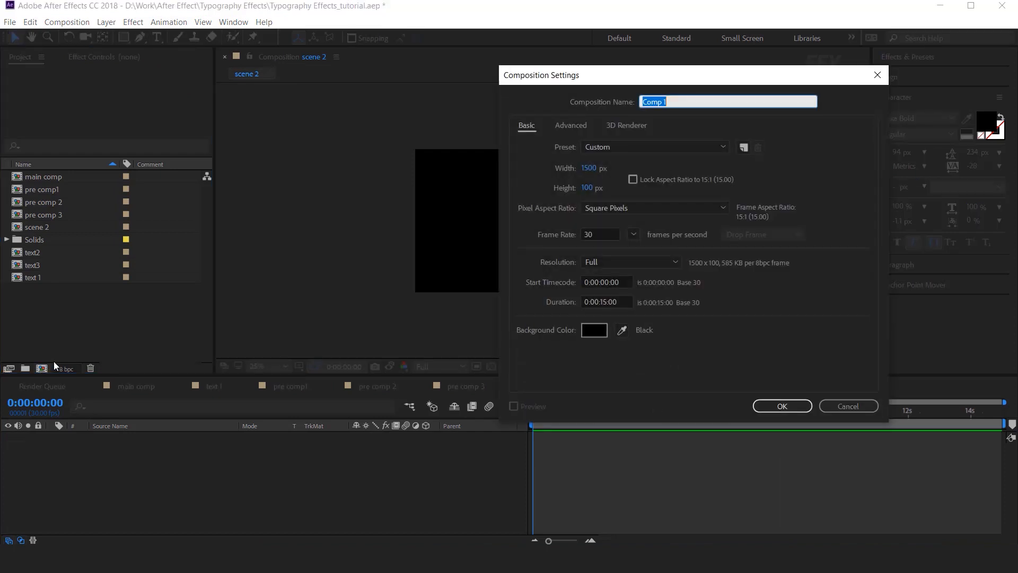
# Step: Create a 1500×1500 composition named precomp1
pyautogui.write('preco')
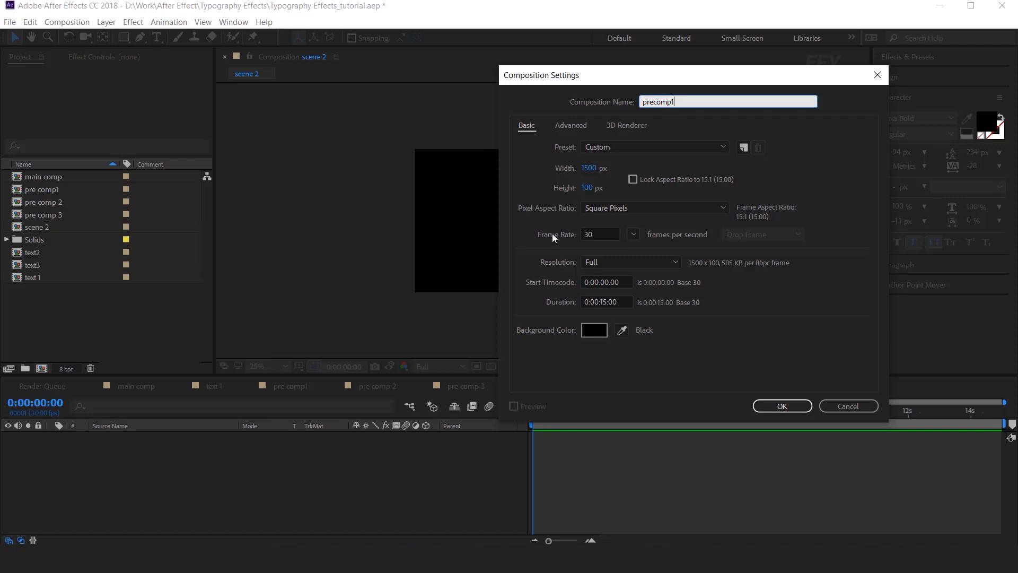
pyautogui.write('1500')
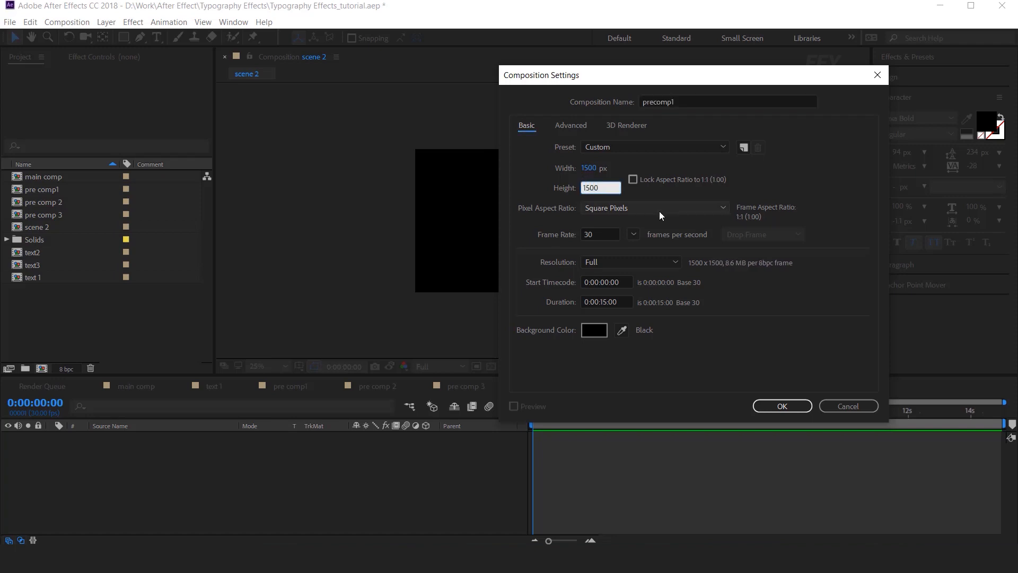
pyautogui.click(782, 406)
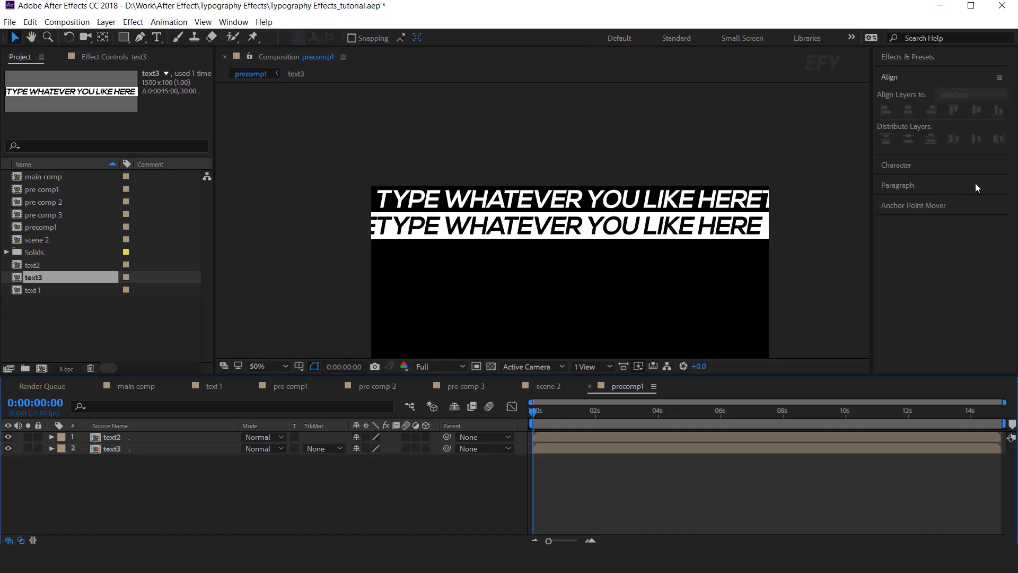
# Step: Duplicate the text2 and text3 stripes down until precomp1 is filled, sixteen layers deep
pyautogui.click(560, 409)
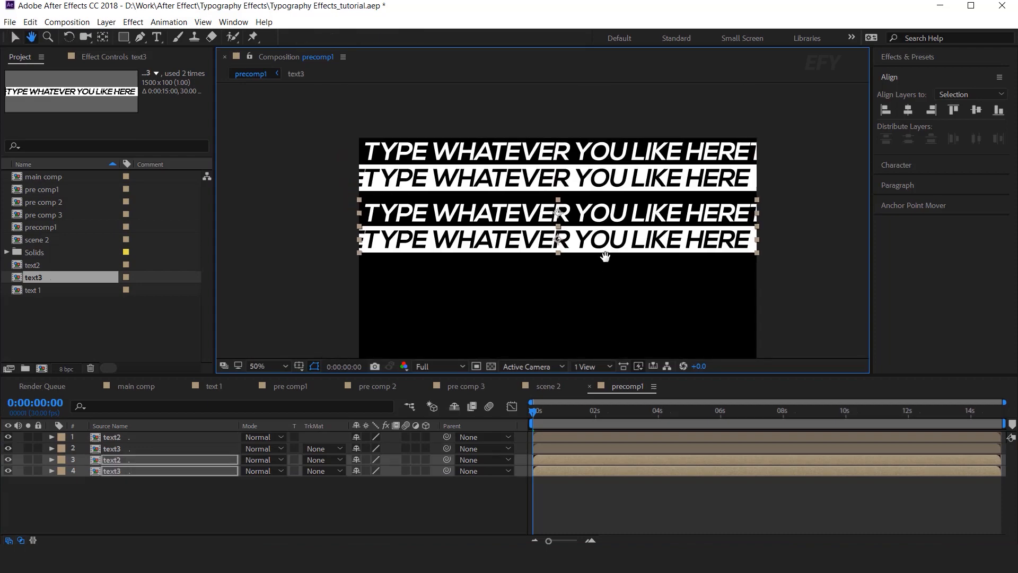
pyautogui.click(257, 366)
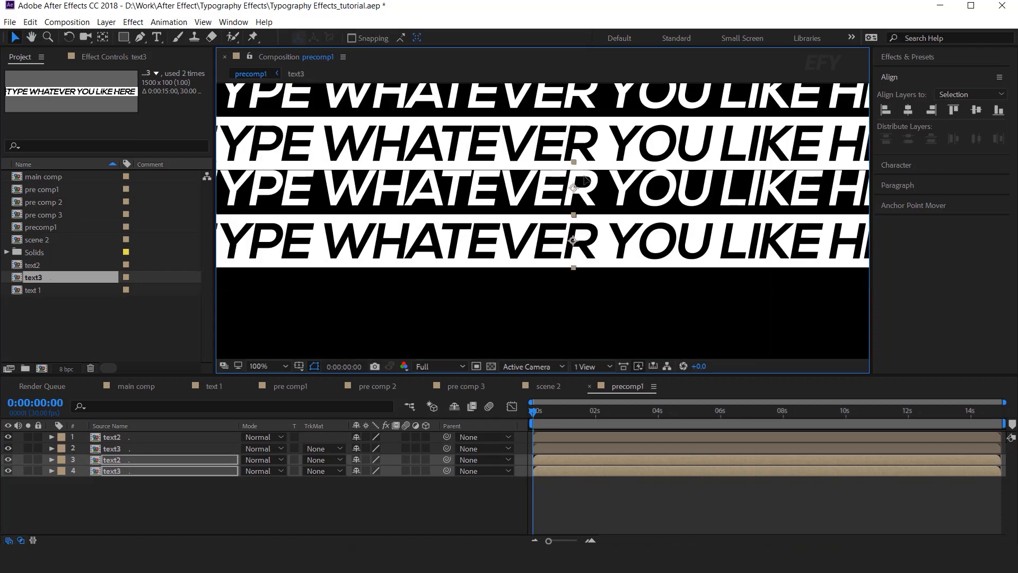
pyautogui.click(259, 365)
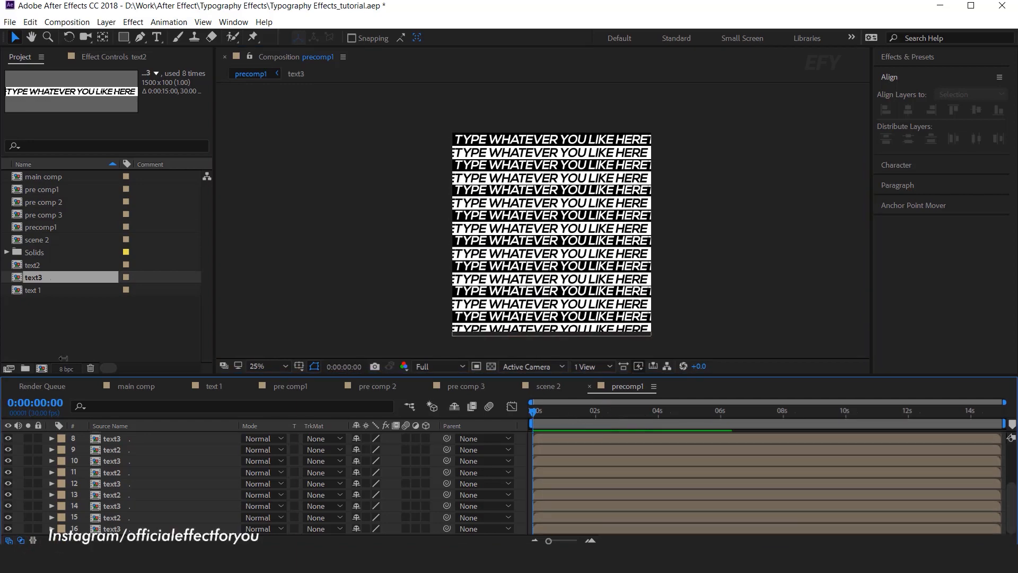
pyautogui.click(41, 368)
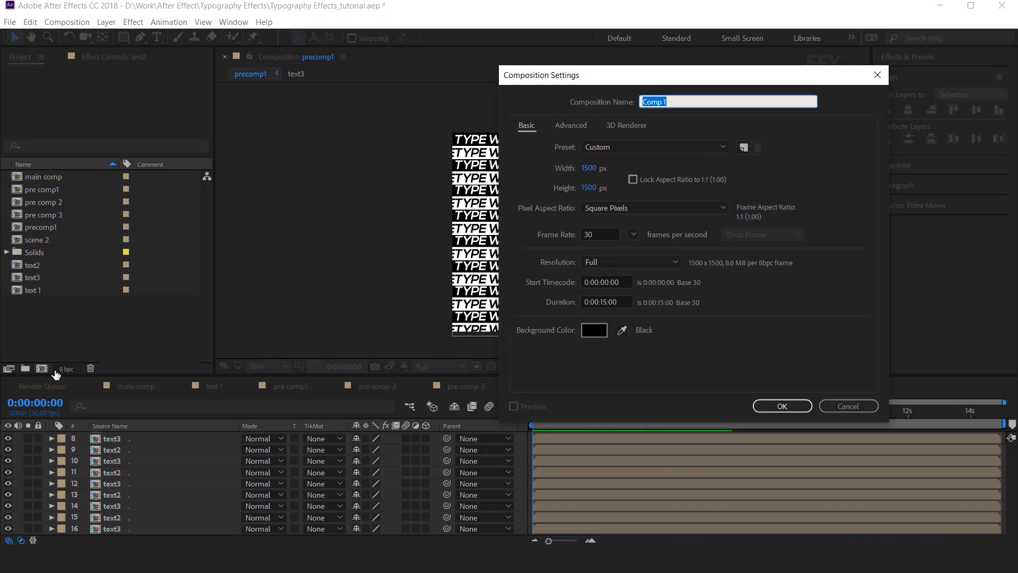
# Step: Create the 1920×1080 precomp2 comp, add precomp1 as a 3D layer, and duplicate it to six copies
pyautogui.write('precomp')
pyautogui.click(600, 187)
pyautogui.write('1080')
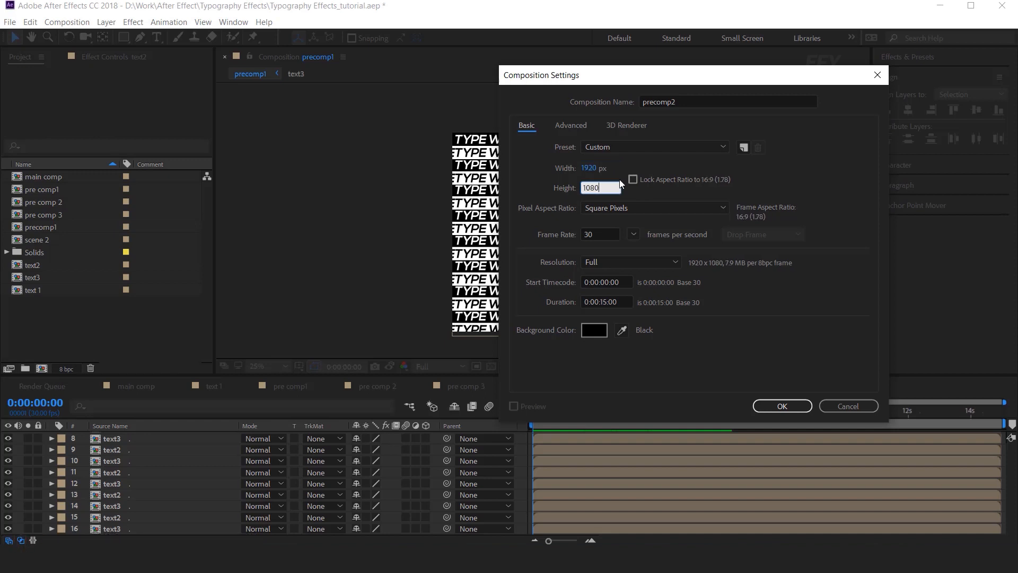
pyautogui.click(781, 405)
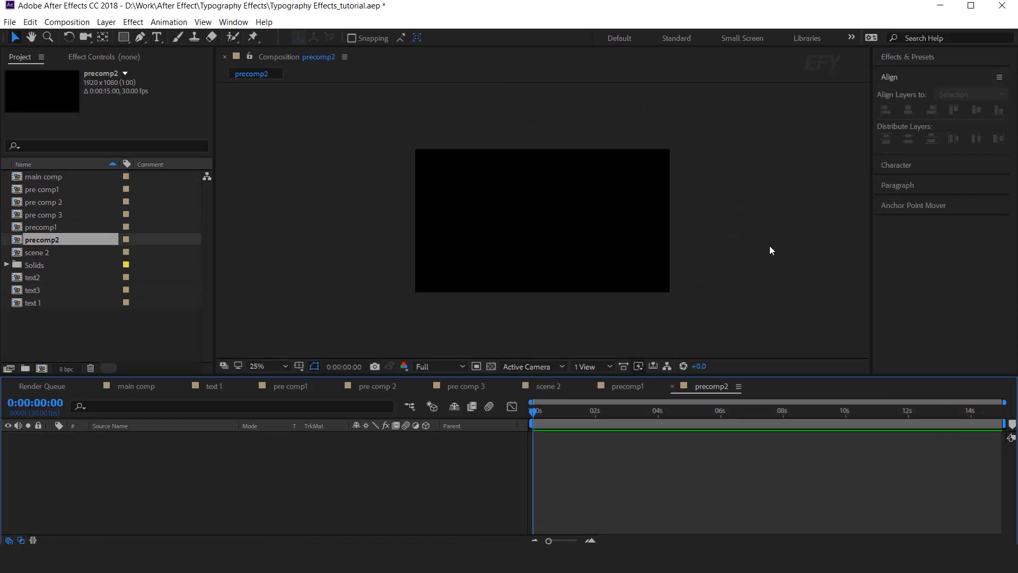
pyautogui.click(41, 226)
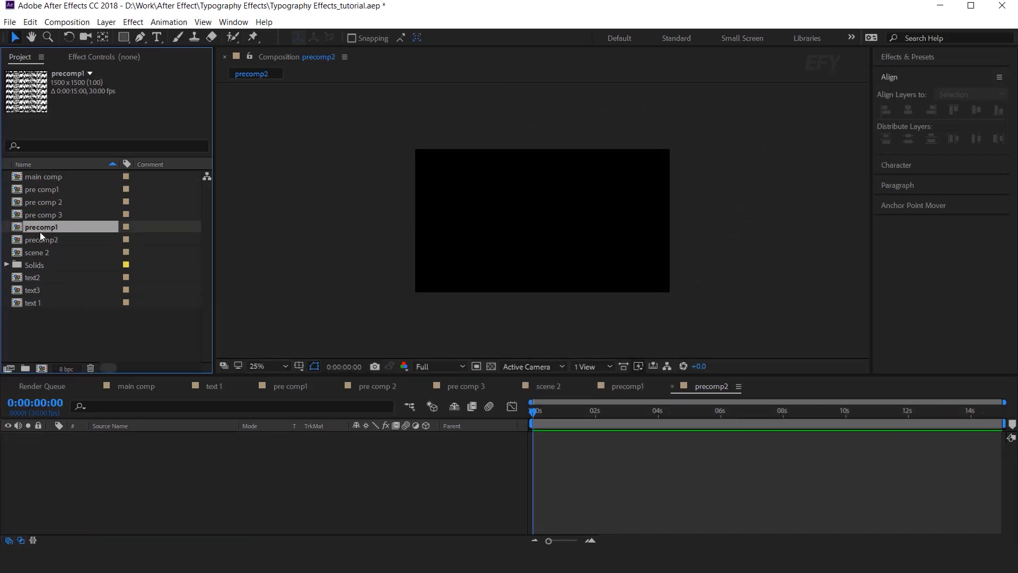
pyautogui.doubleClick(41, 226)
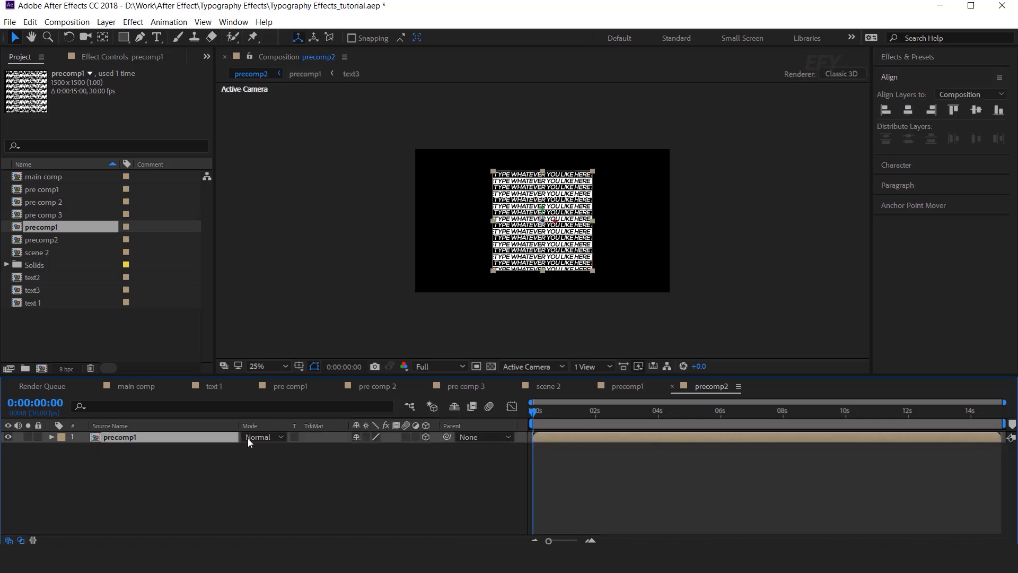
pyautogui.moveTo(135, 440)
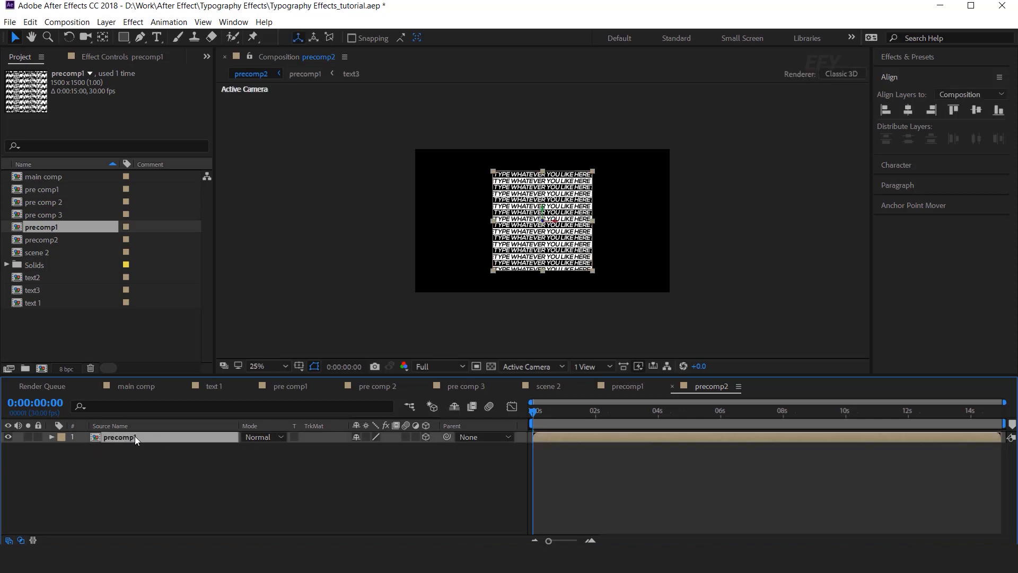
pyautogui.press('ctrl+d')
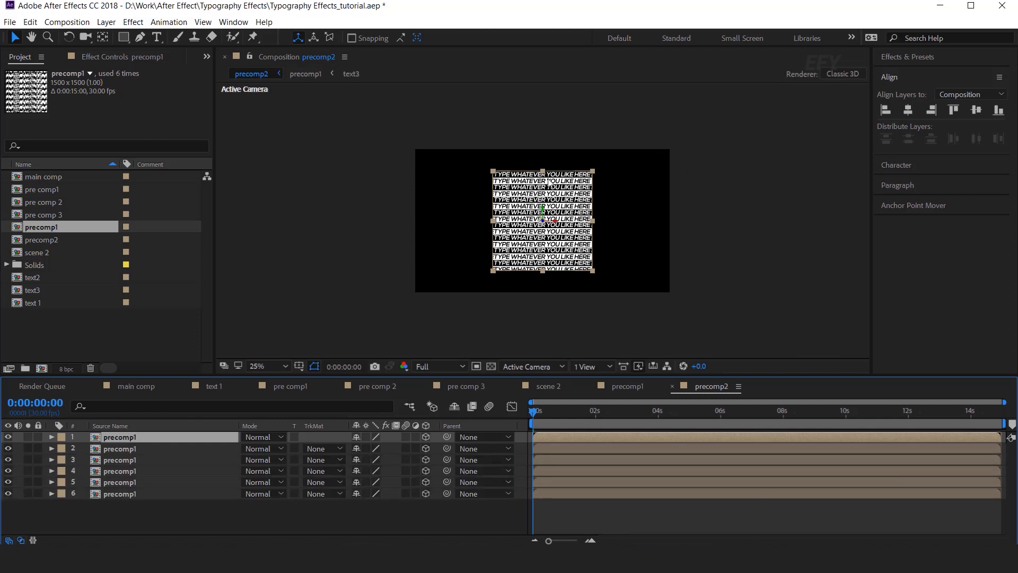
# Step: Check the six precomp1 layers in a 4 Views layout, then return to 1 View
pyautogui.click(587, 365)
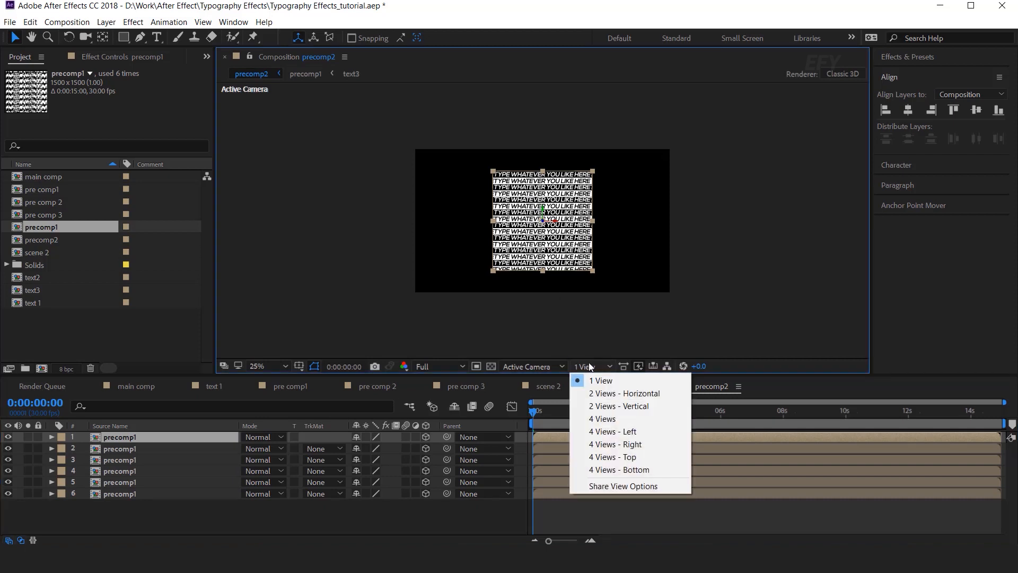
pyautogui.click(601, 418)
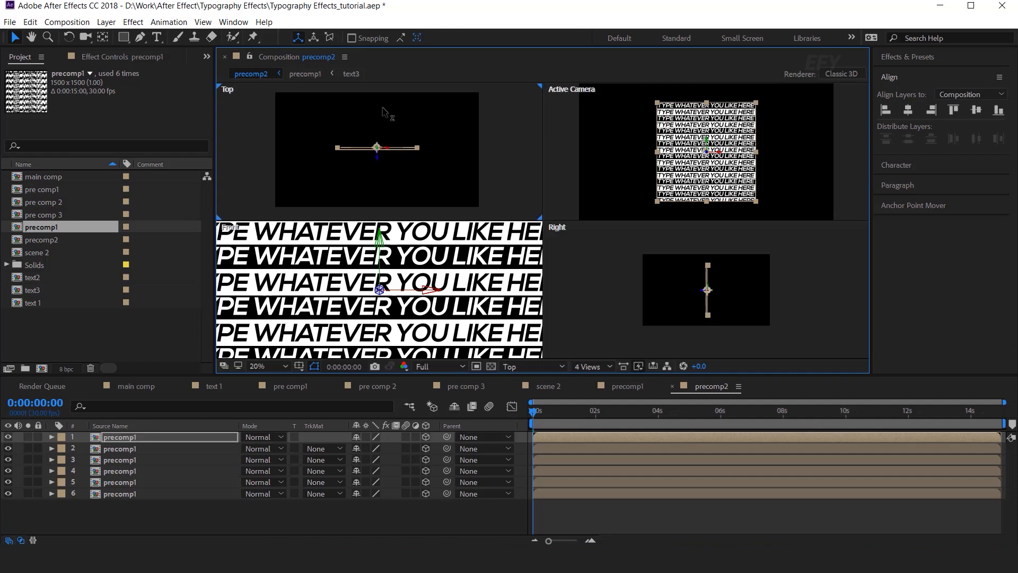
pyautogui.click(121, 448)
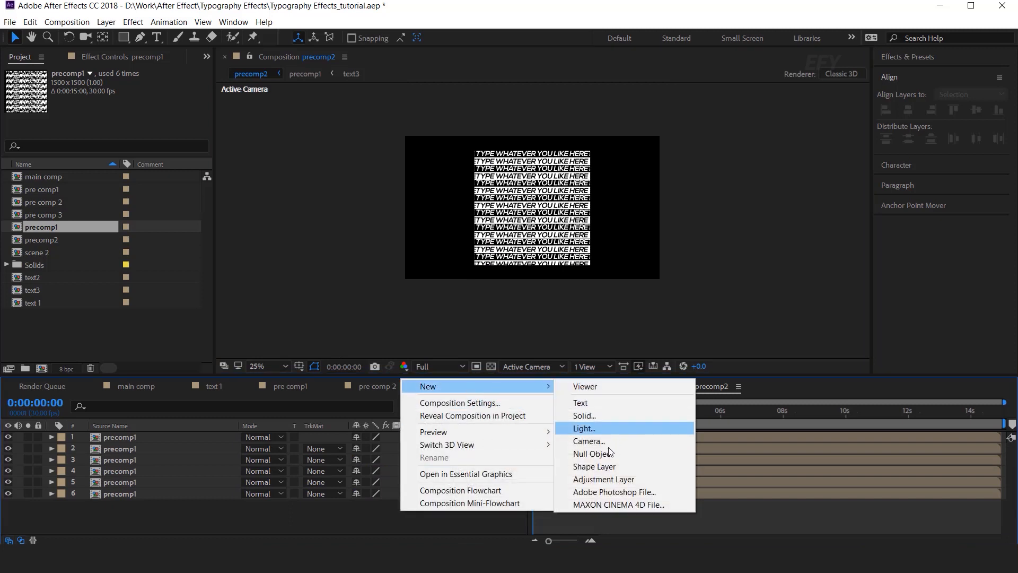
# Step: Add Null 2, parent all six precomp1 layers to it, and keyframe its X, Y, Z rotation
pyautogui.click(592, 452)
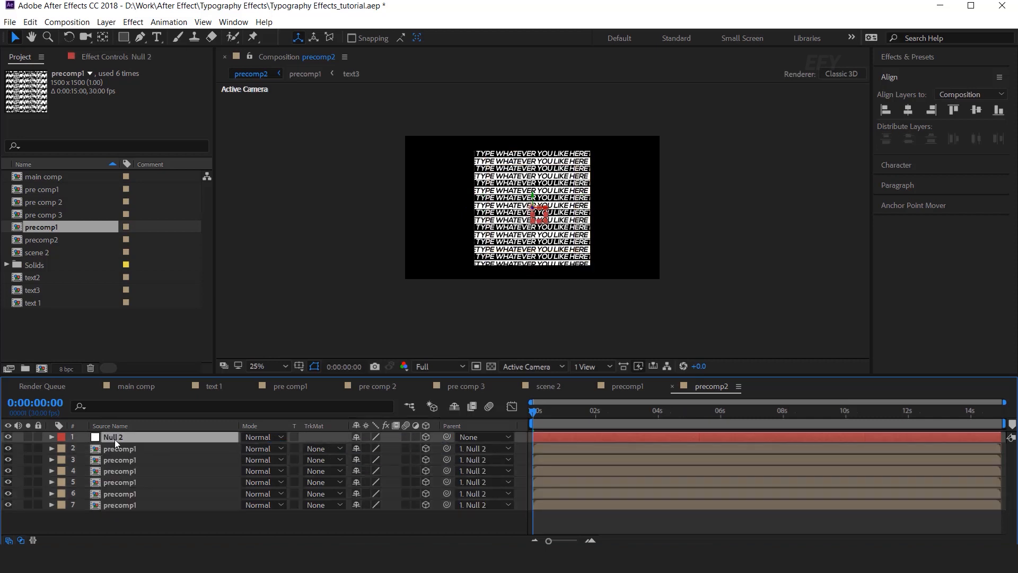
pyautogui.click(52, 436)
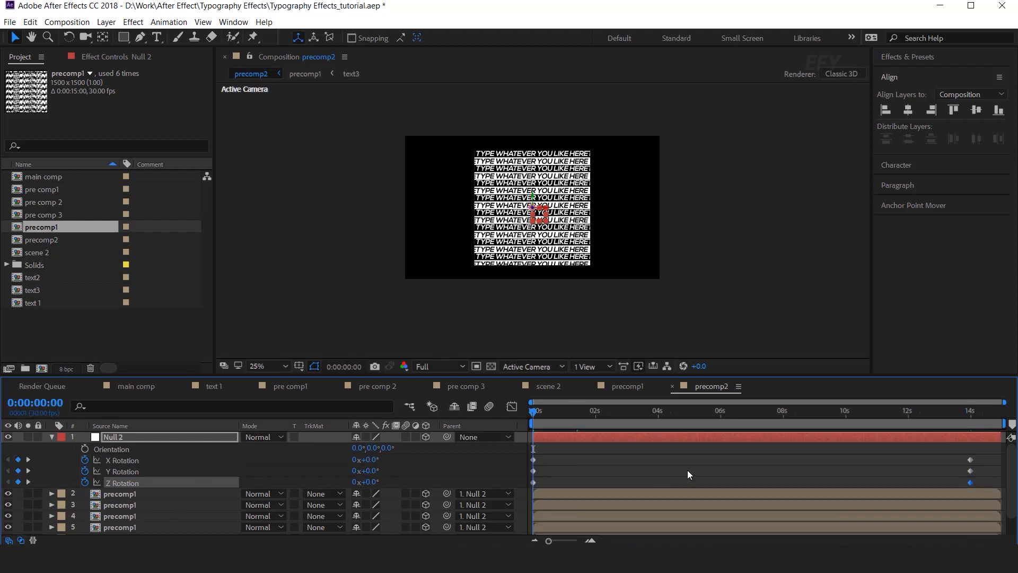
pyautogui.click(581, 422)
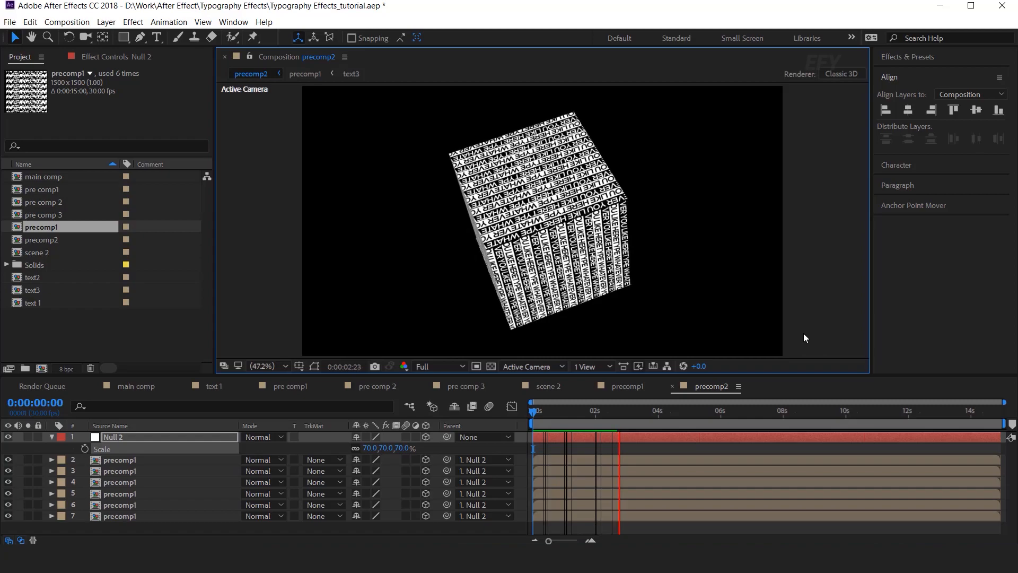
# Step: Scale Null 2 to 70% and preview the rotating text cube
pyautogui.click(645, 410)
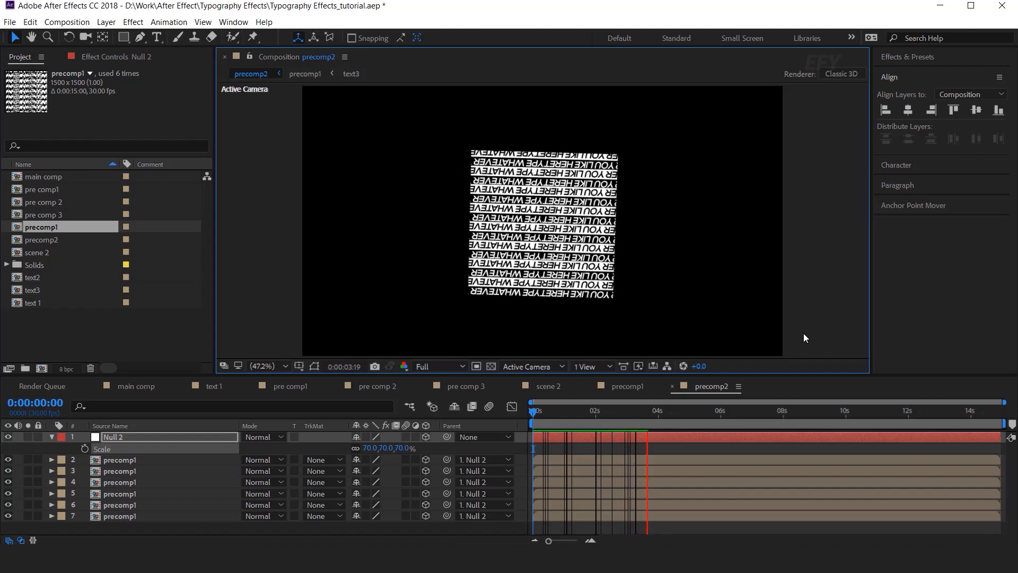